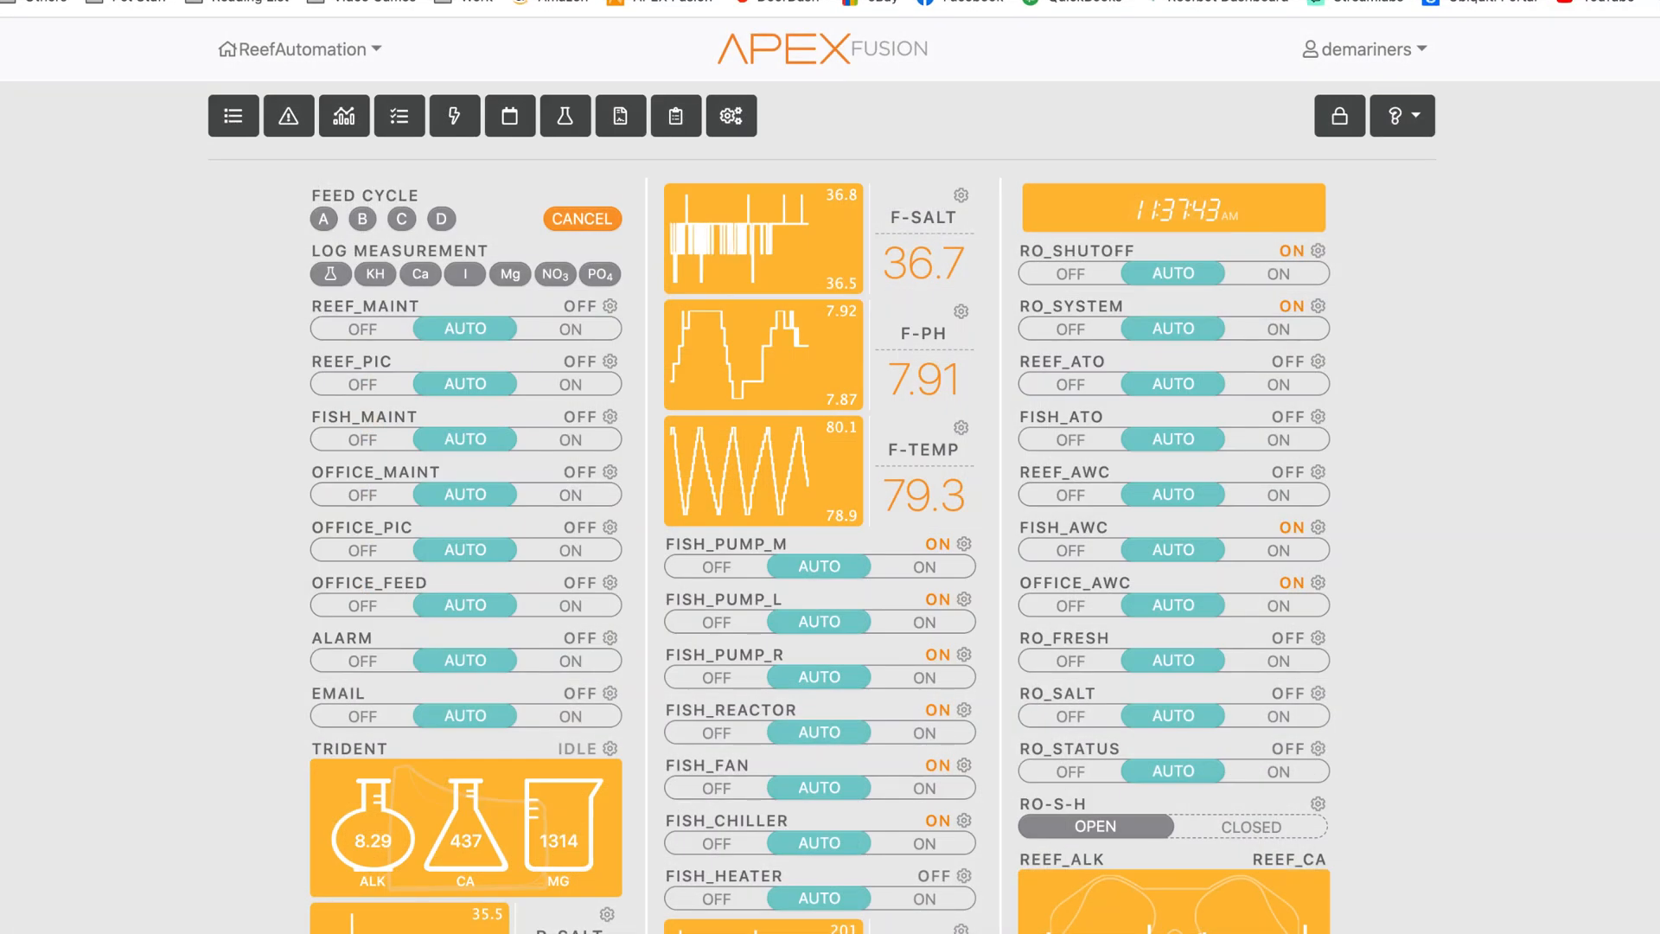
{"action": "mouse_move", "coordinate": [1441, 560]}
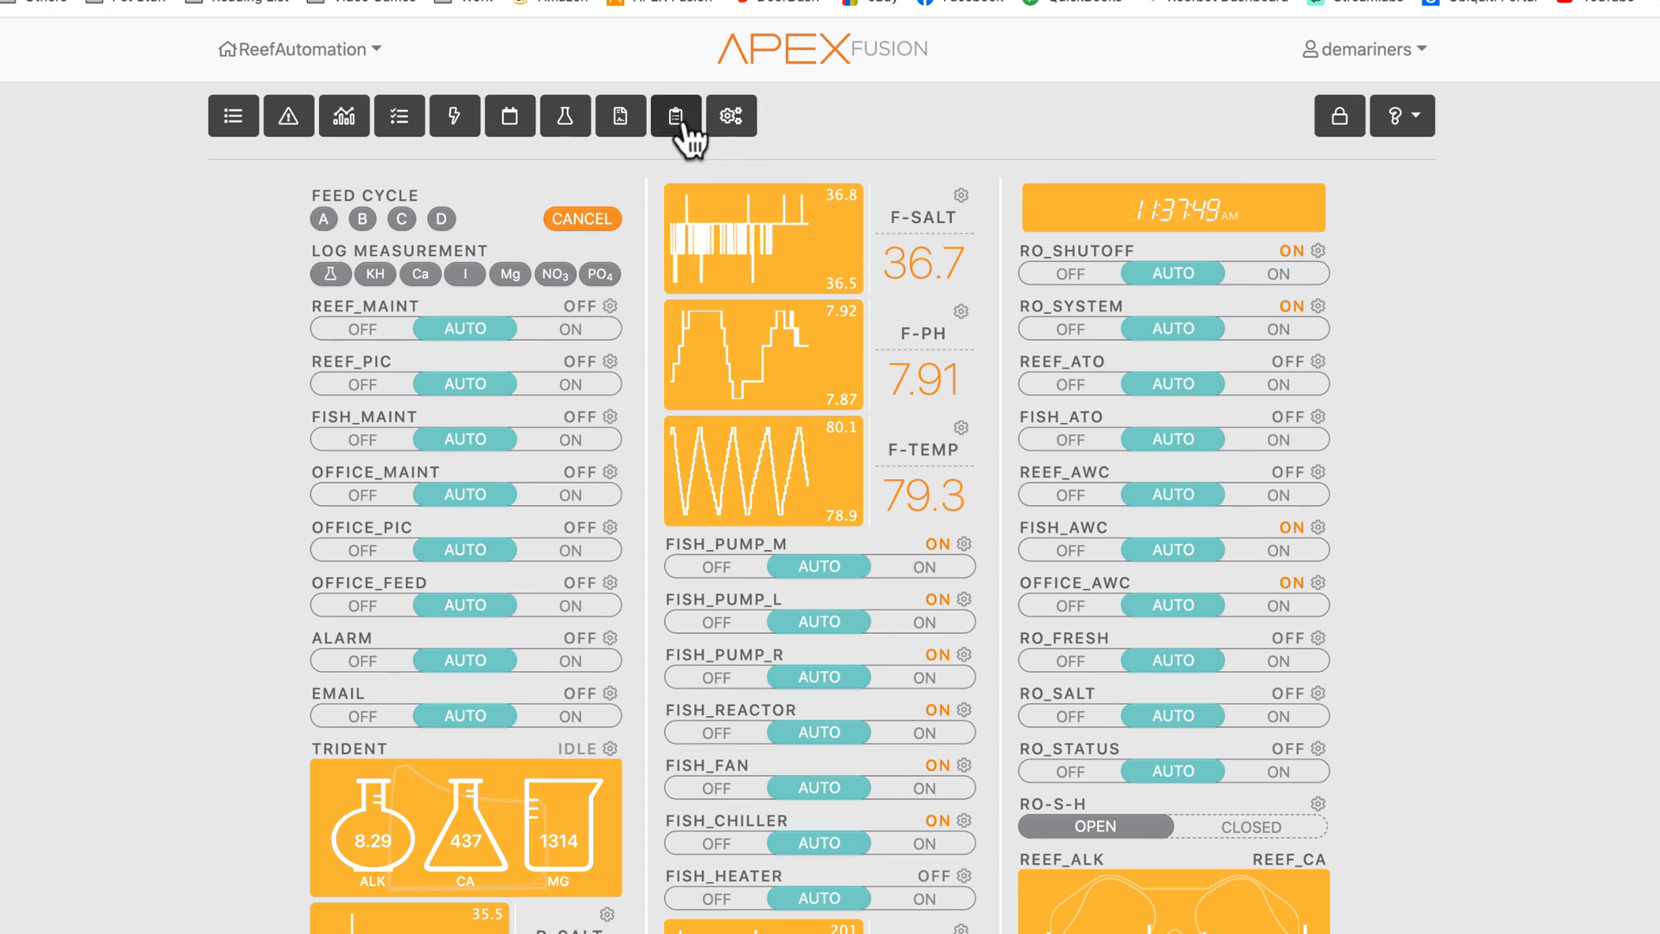
Open the Tasks list from the dashboard toolbar to find the Power Usage Alarm task
{"action": "left_click", "coordinate": [675, 115]}
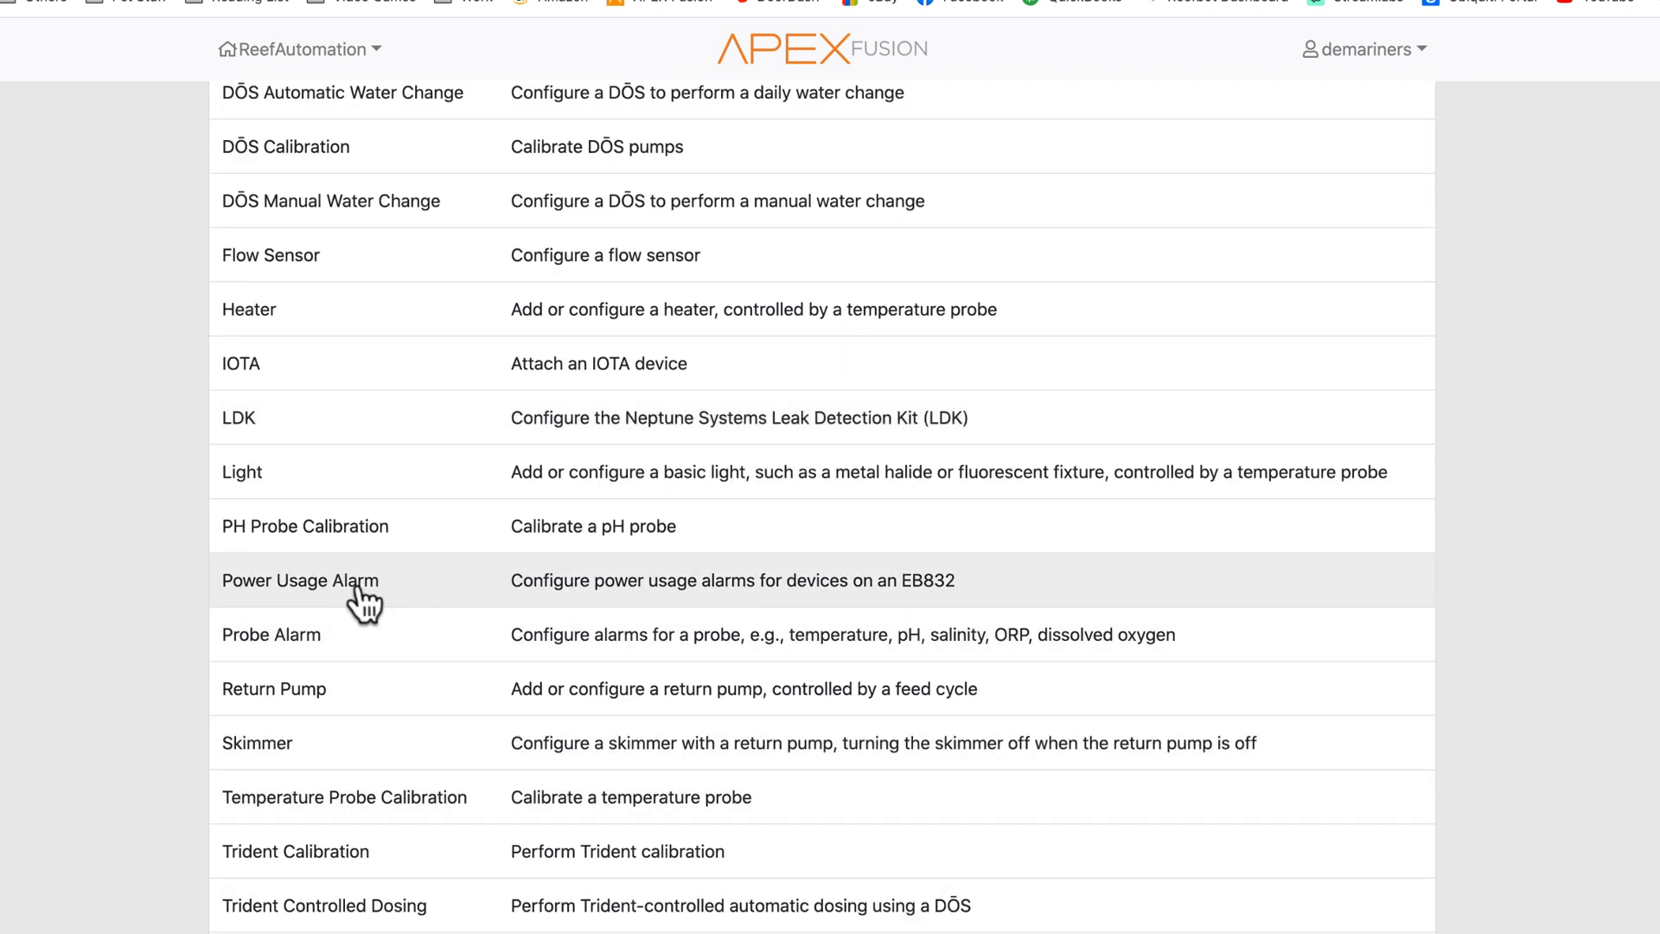
{"action": "left_click", "coordinate": [300, 579]}
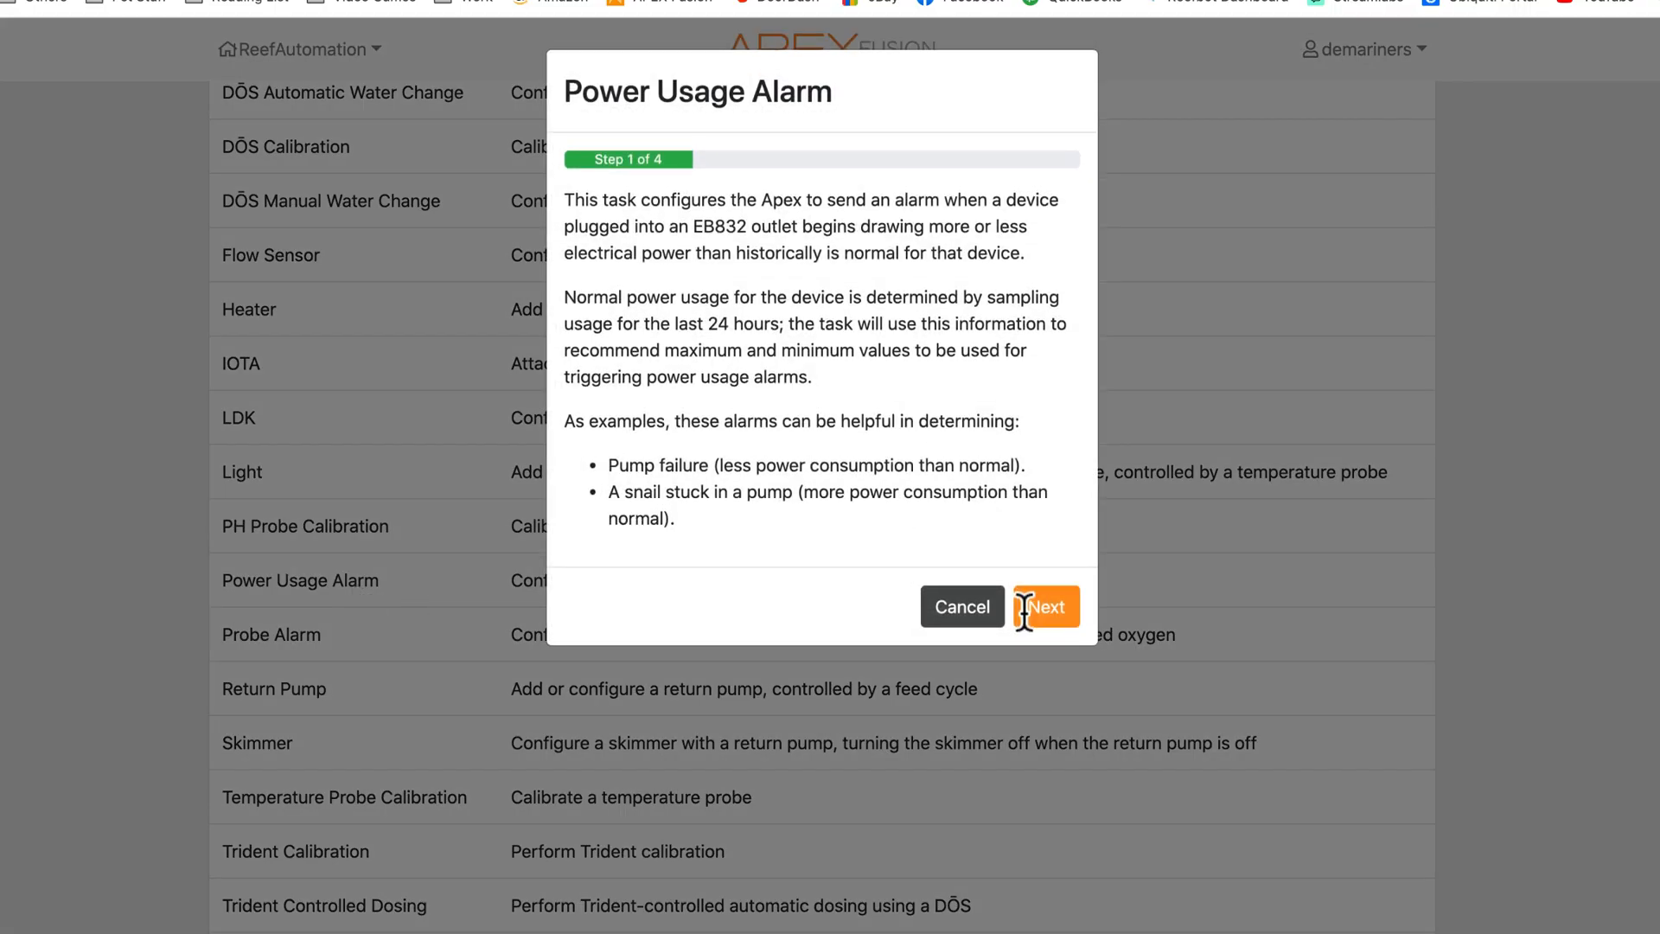
{"action": "left_click", "coordinate": [1043, 607]}
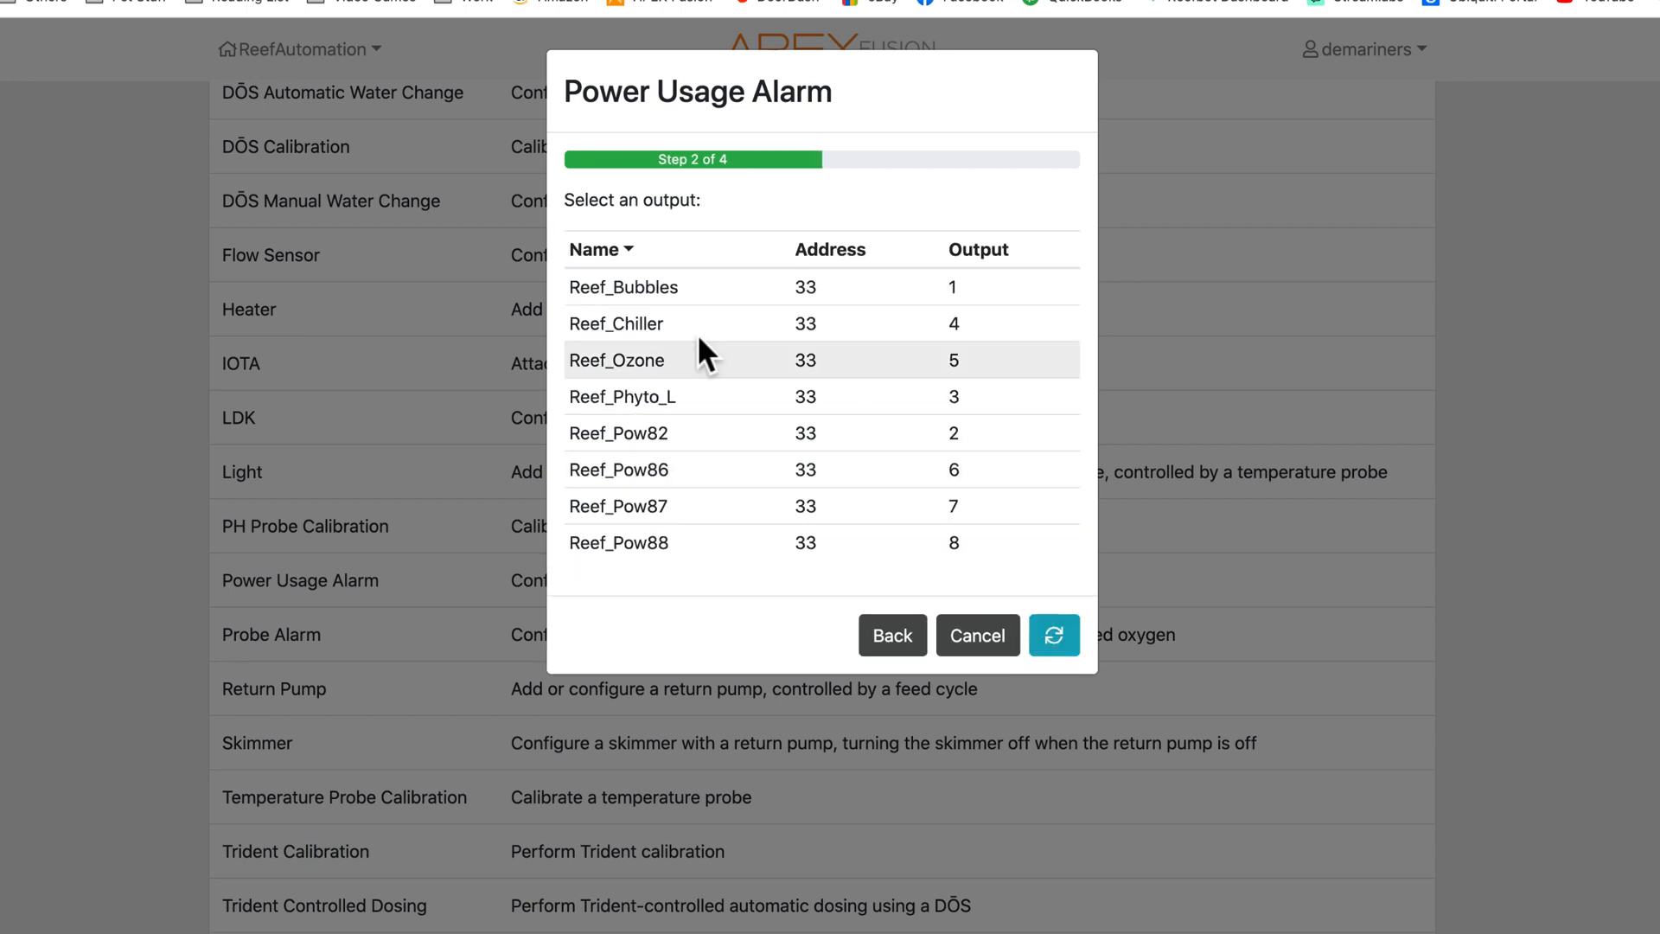
{"action": "mouse_move", "coordinate": [656, 391]}
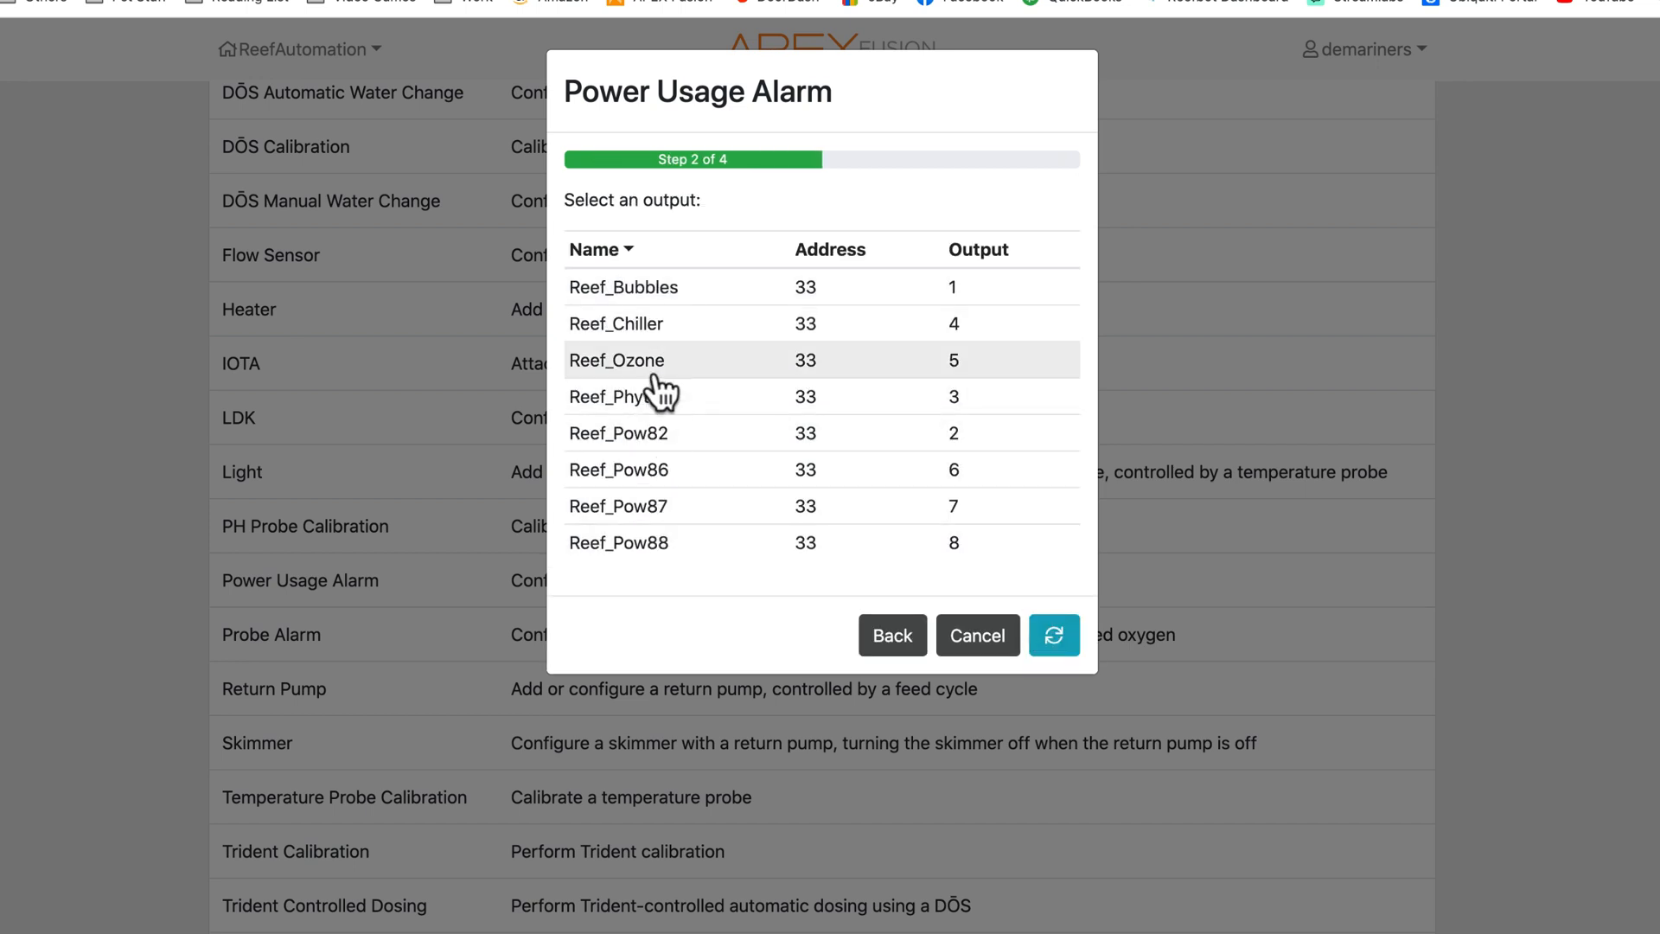
{"action": "left_click", "coordinate": [616, 360]}
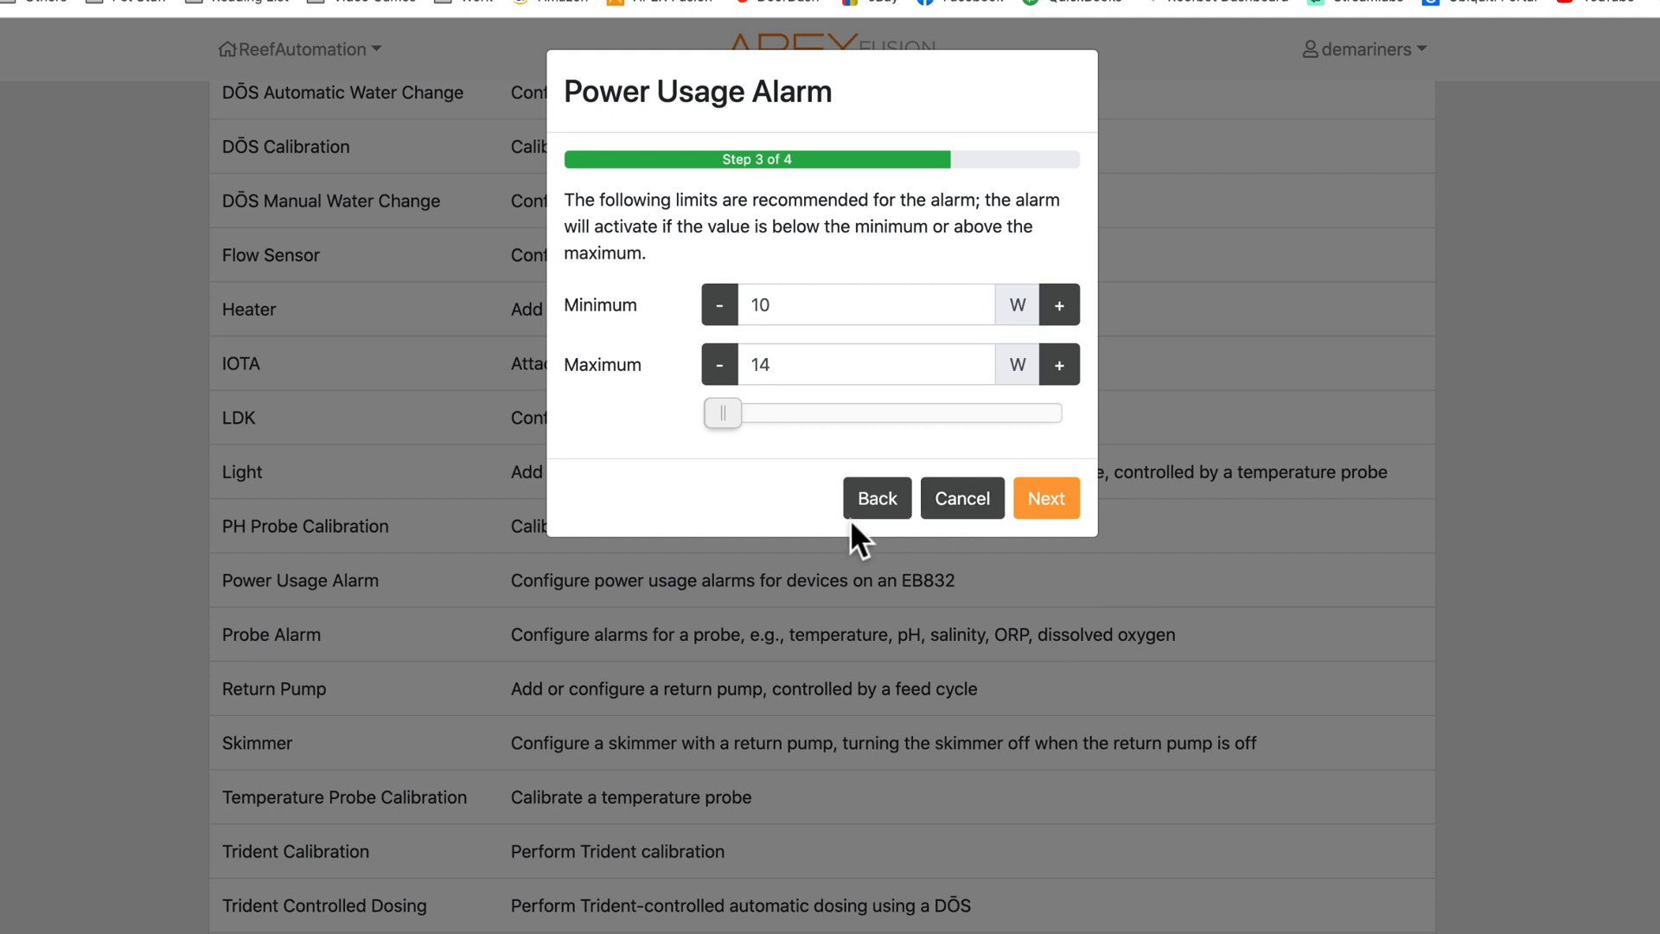
{"action": "left_click", "coordinate": [876, 498]}
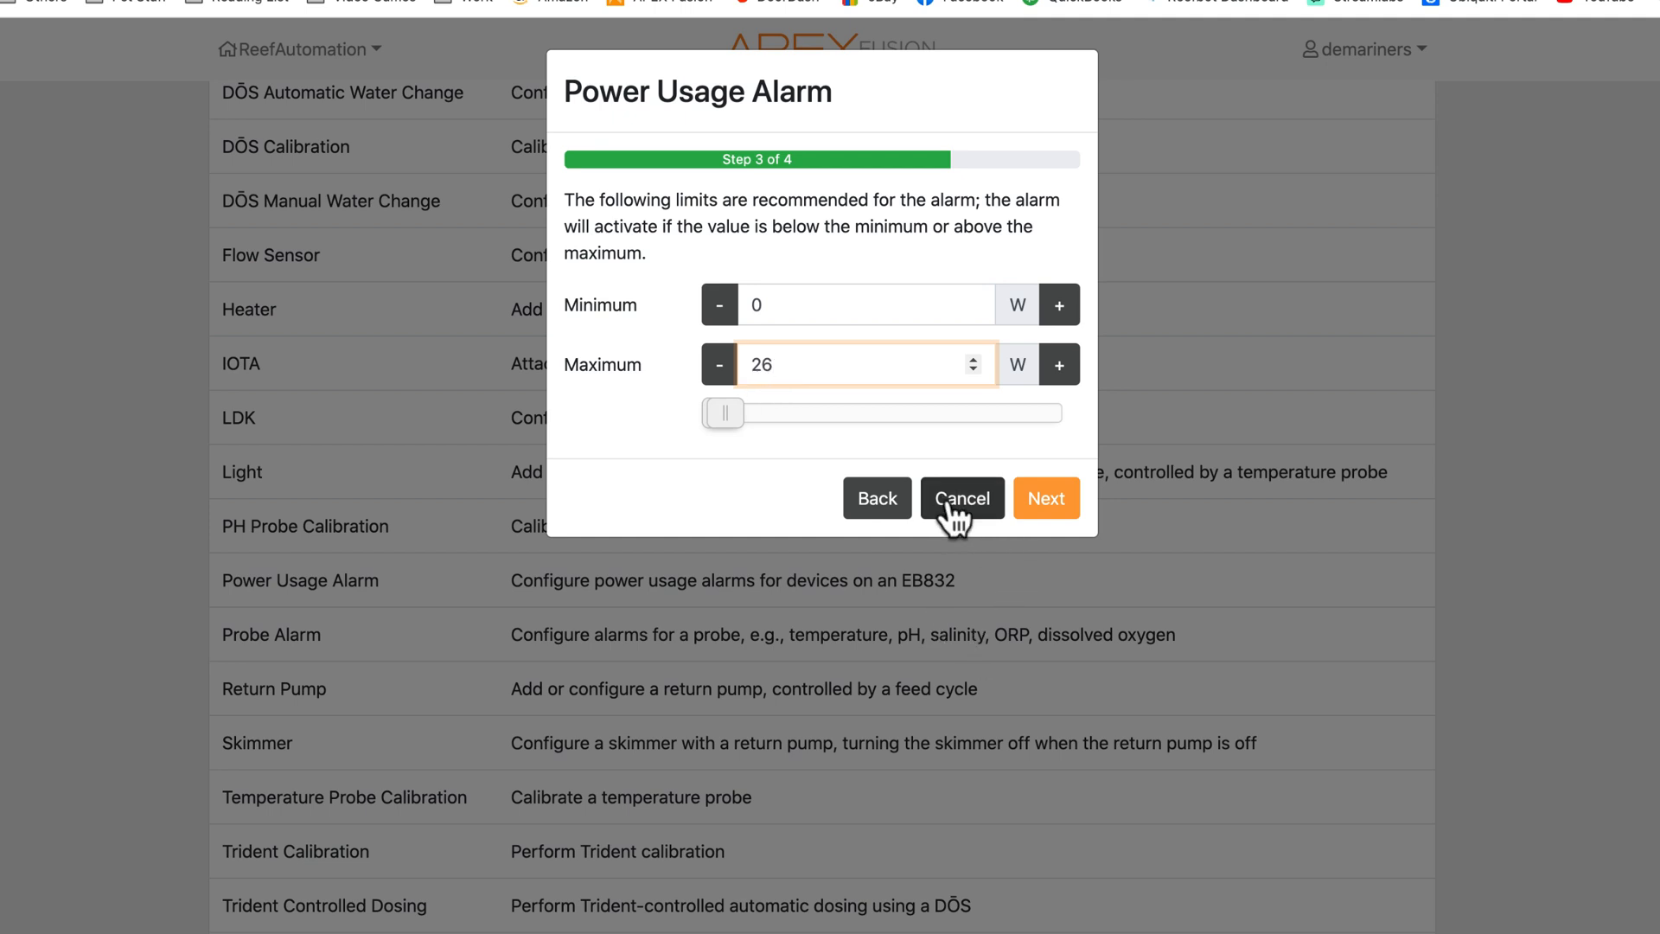
{"action": "left_click", "coordinate": [960, 498]}
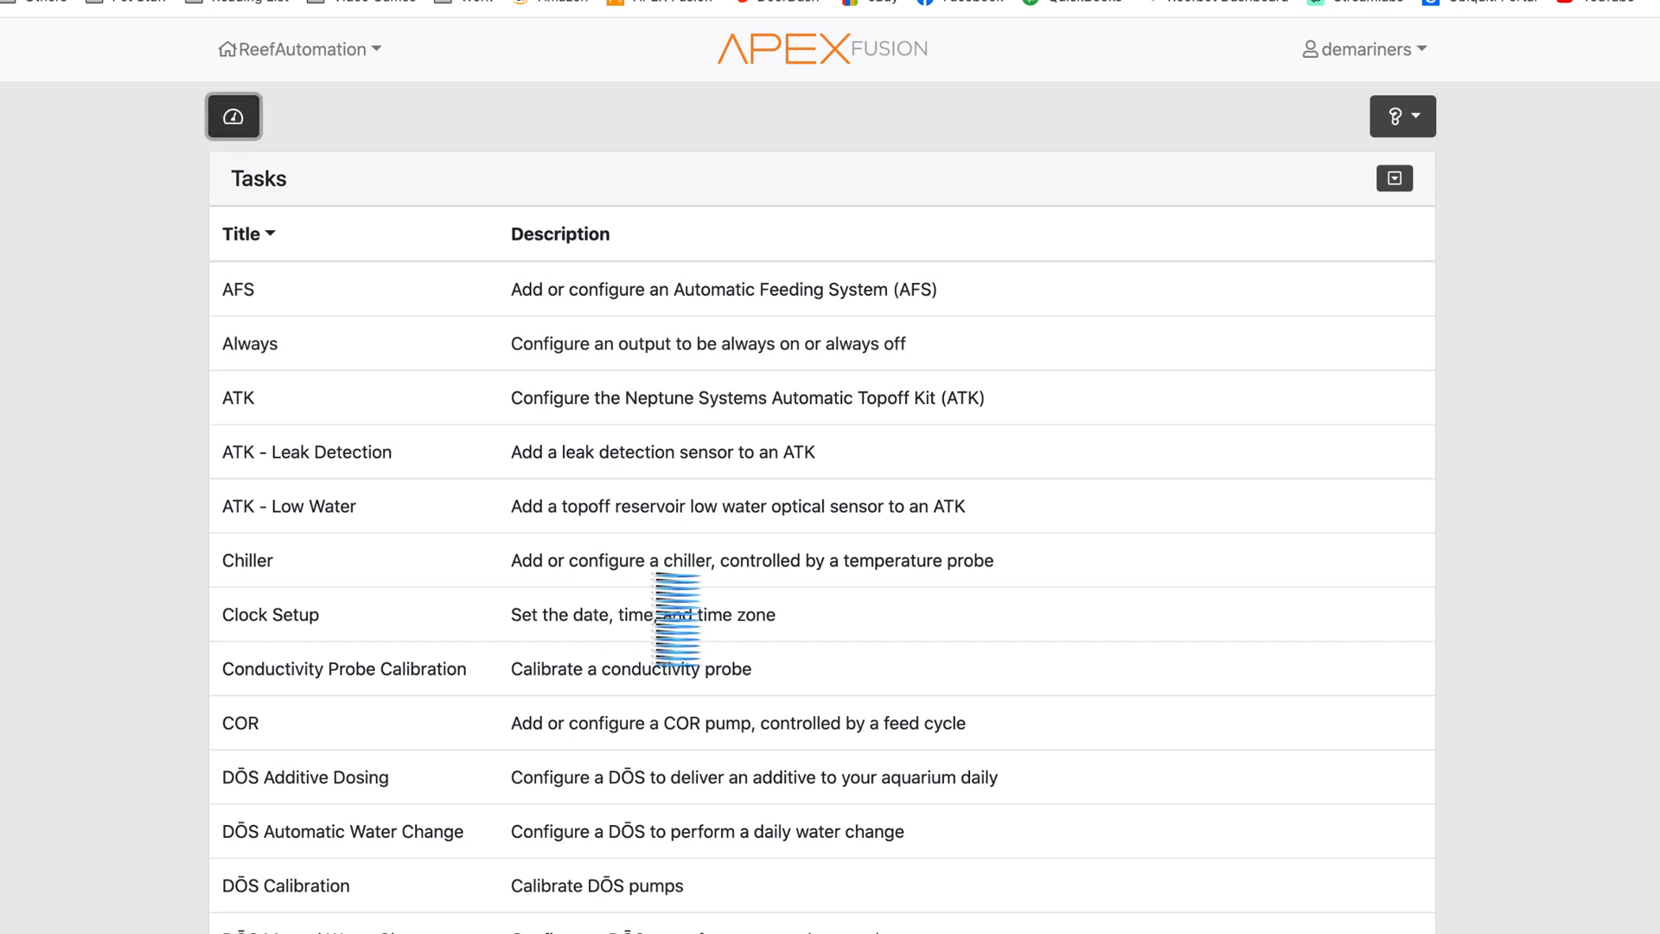
Return to the dashboard and open the EMAIL output tile's configuration page
{"action": "left_click", "coordinate": [233, 115]}
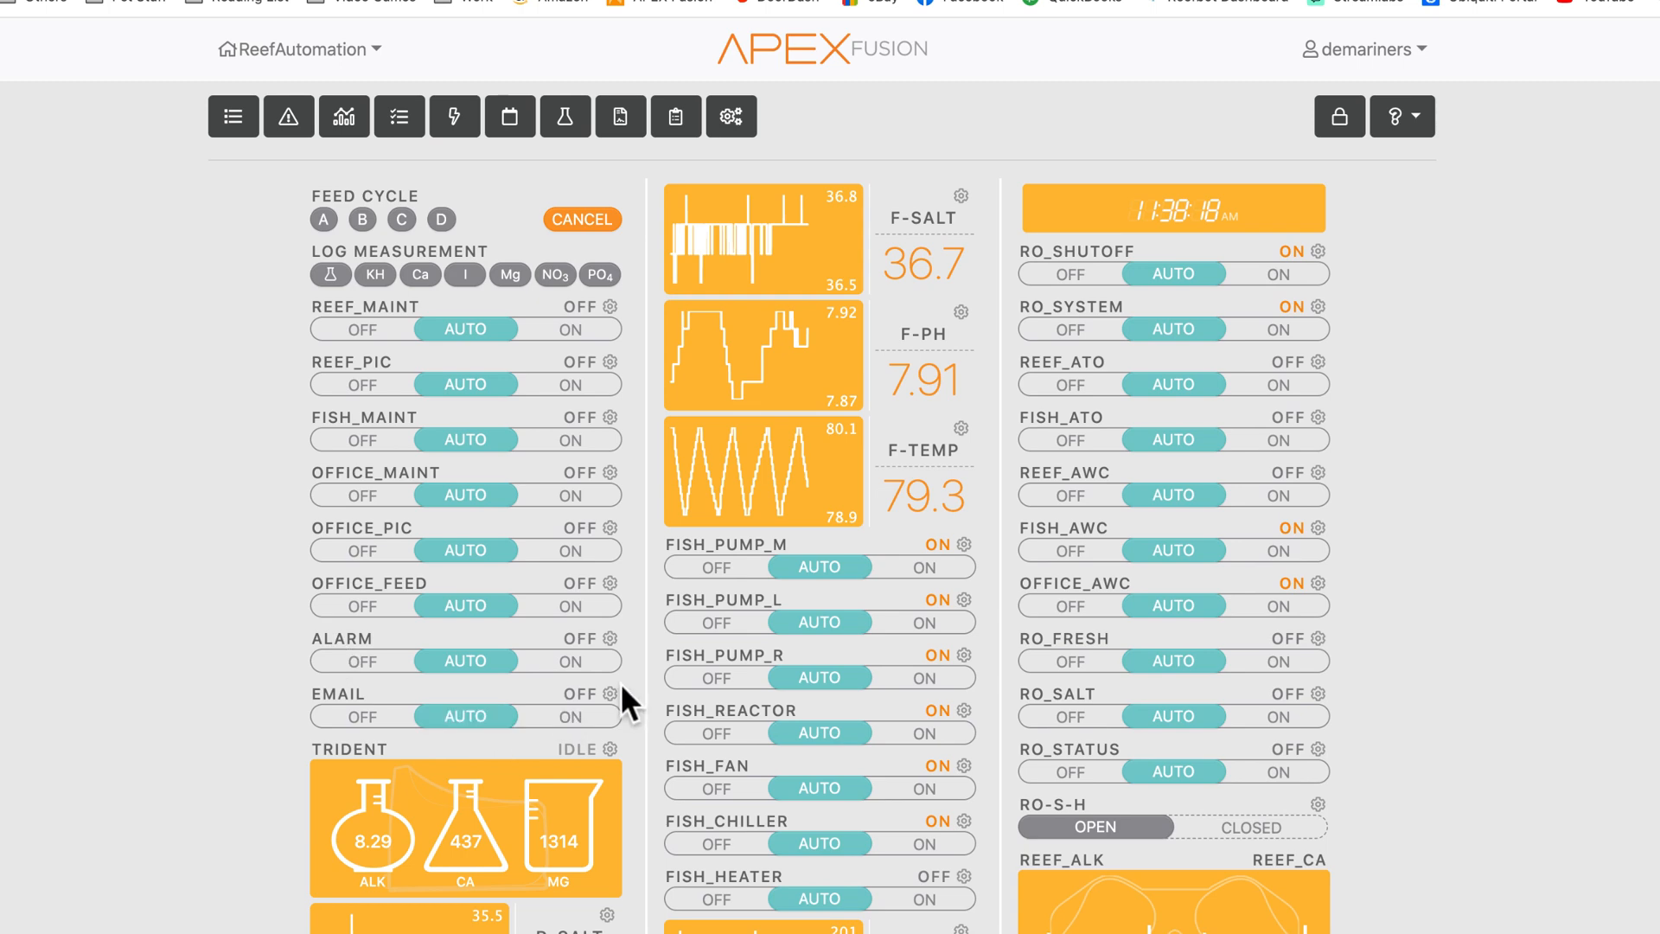
{"action": "left_click", "coordinate": [612, 694]}
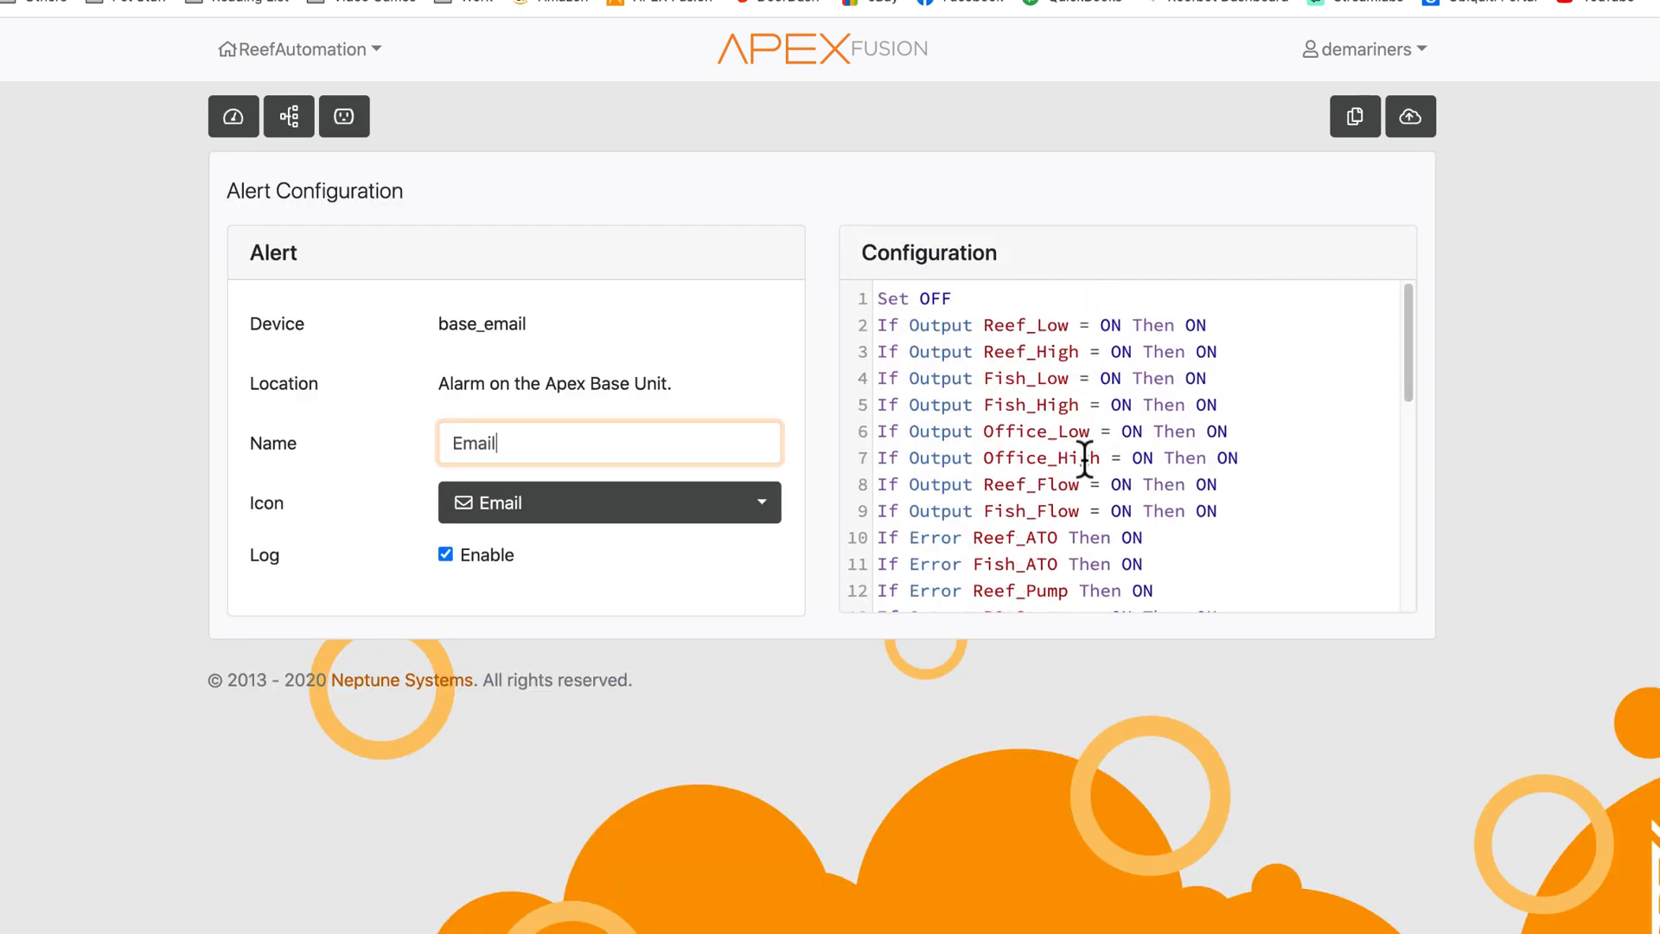
Scroll the Configuration code box down to the Office_Maint rule on line 29
{"action": "scroll", "scroll_direction": "down", "scroll_amount": 3}
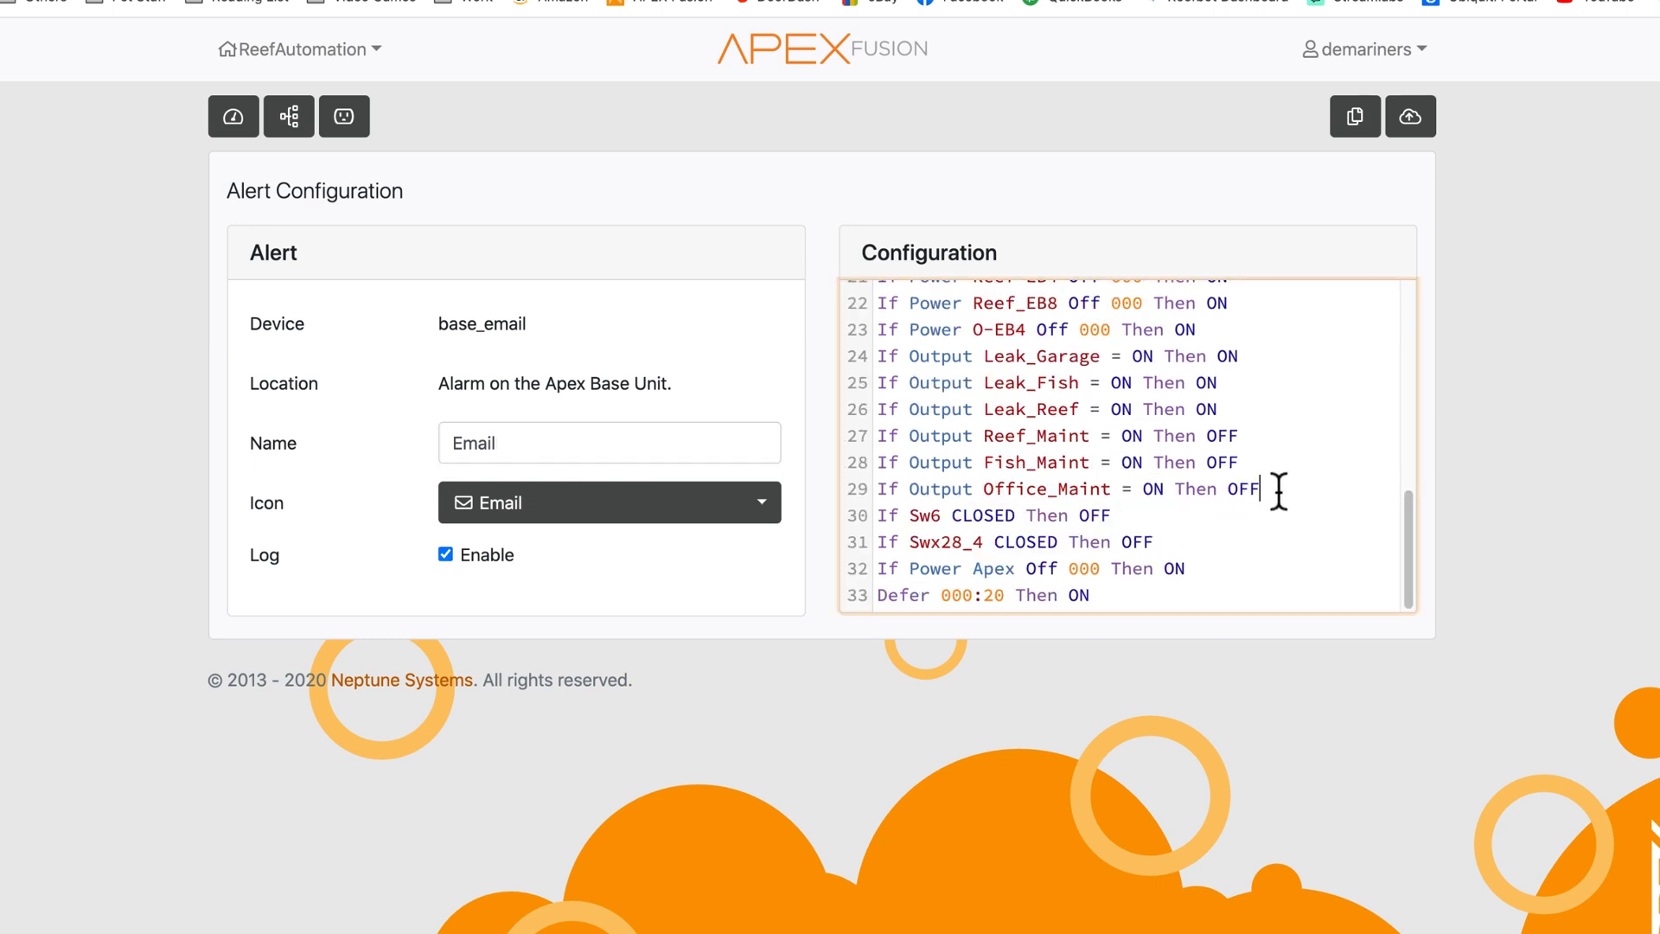
{"action": "mouse_move", "coordinate": [1159, 532]}
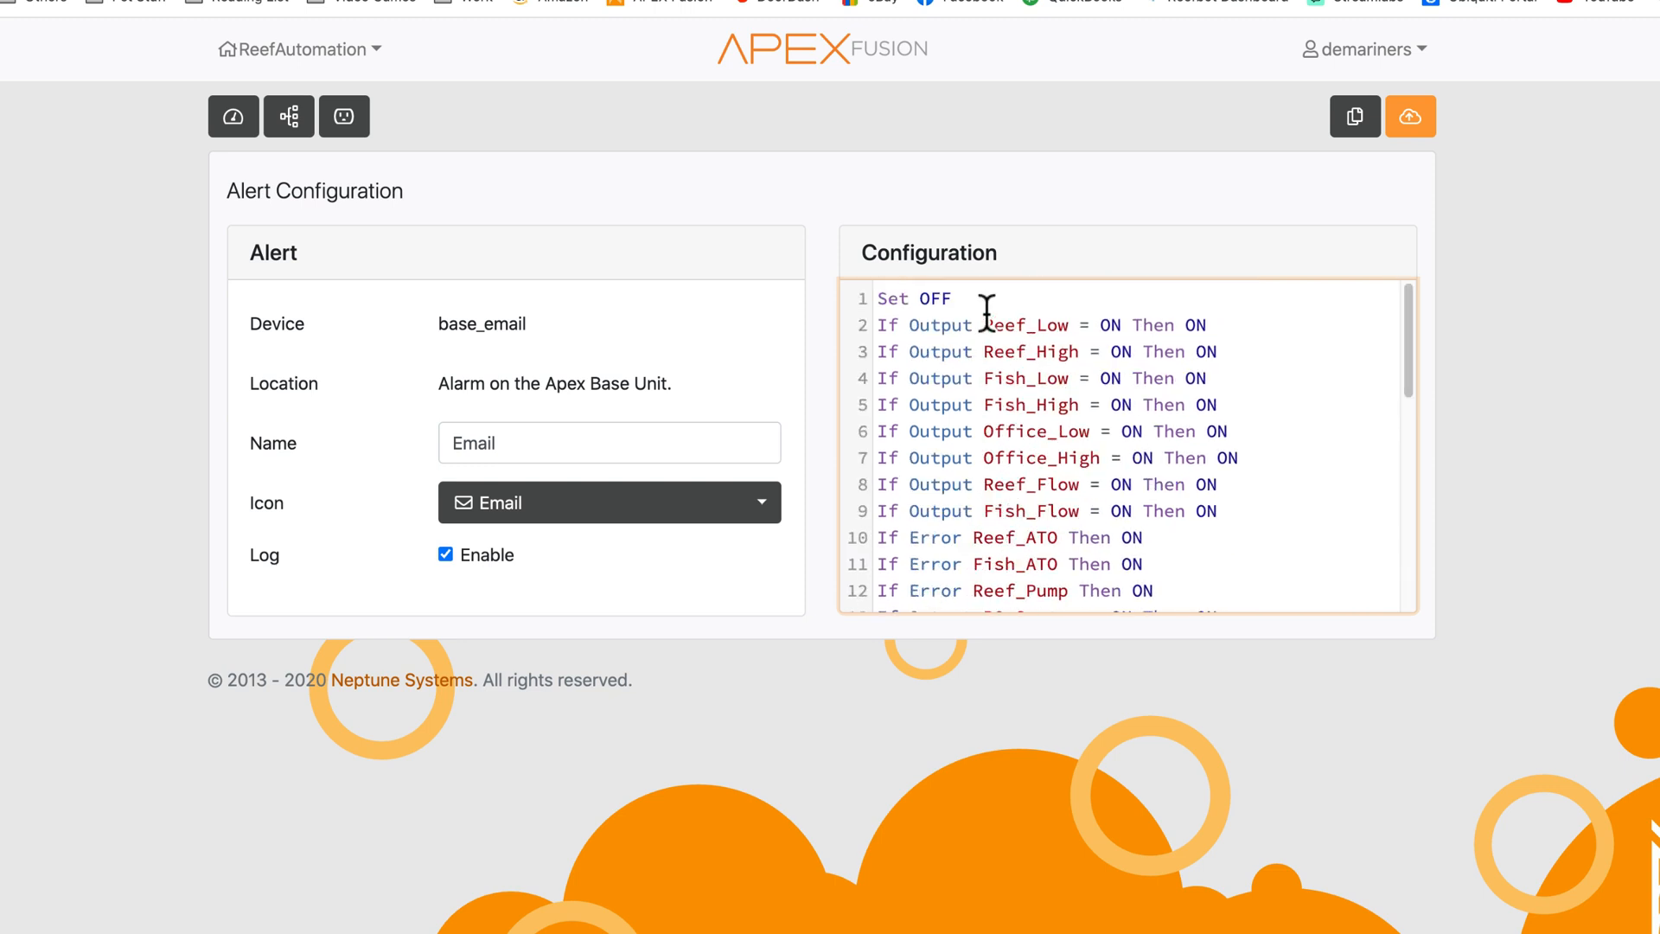
{"action": "scroll", "scroll_direction": "down", "scroll_amount": 3}
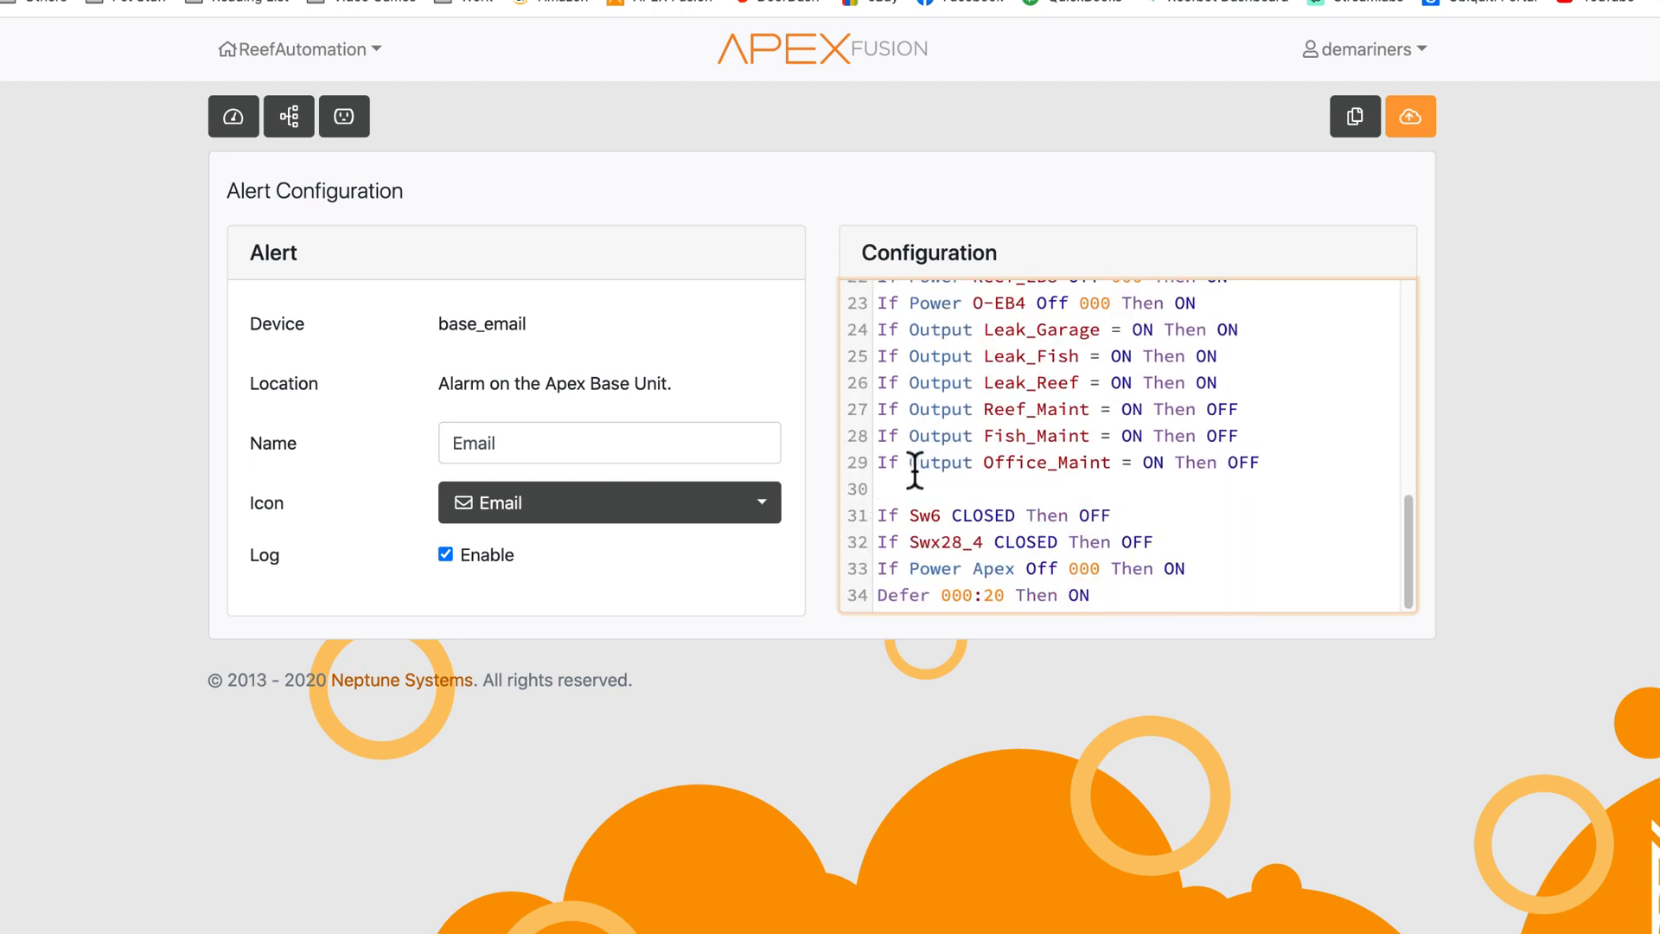
On line 30, write the 'If Output Reef_Chiller Watts > 100' rule, accepting the Output autocomplete
{"action": "left_click", "coordinate": [916, 488]}
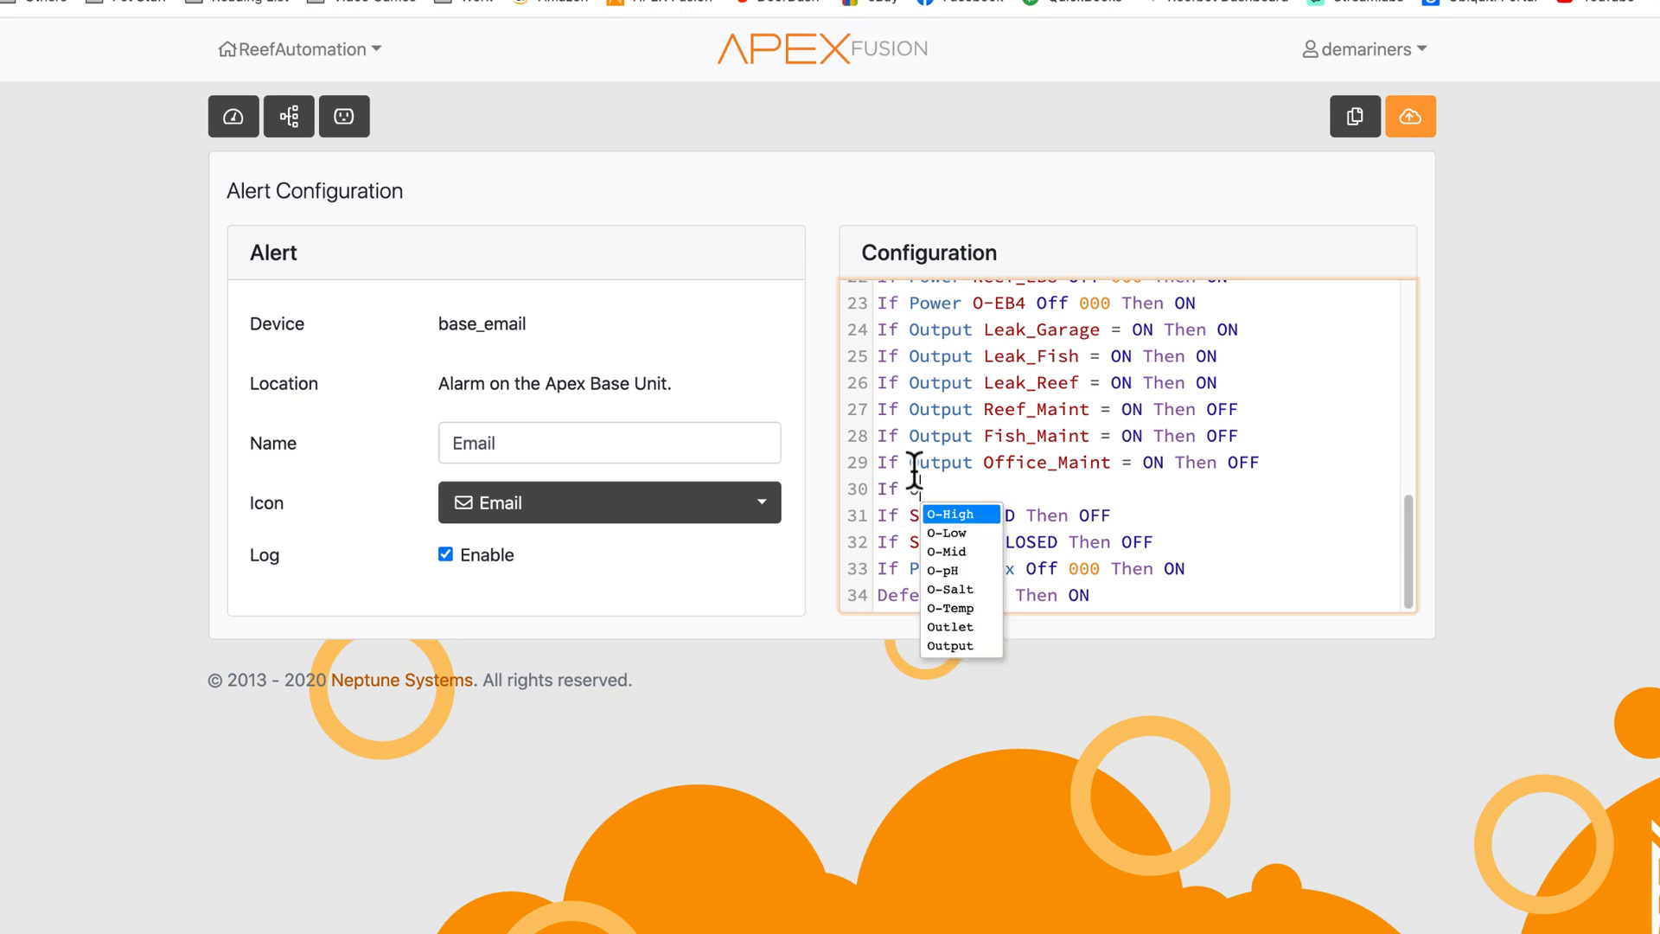
{"action": "left_click", "coordinate": [949, 646]}
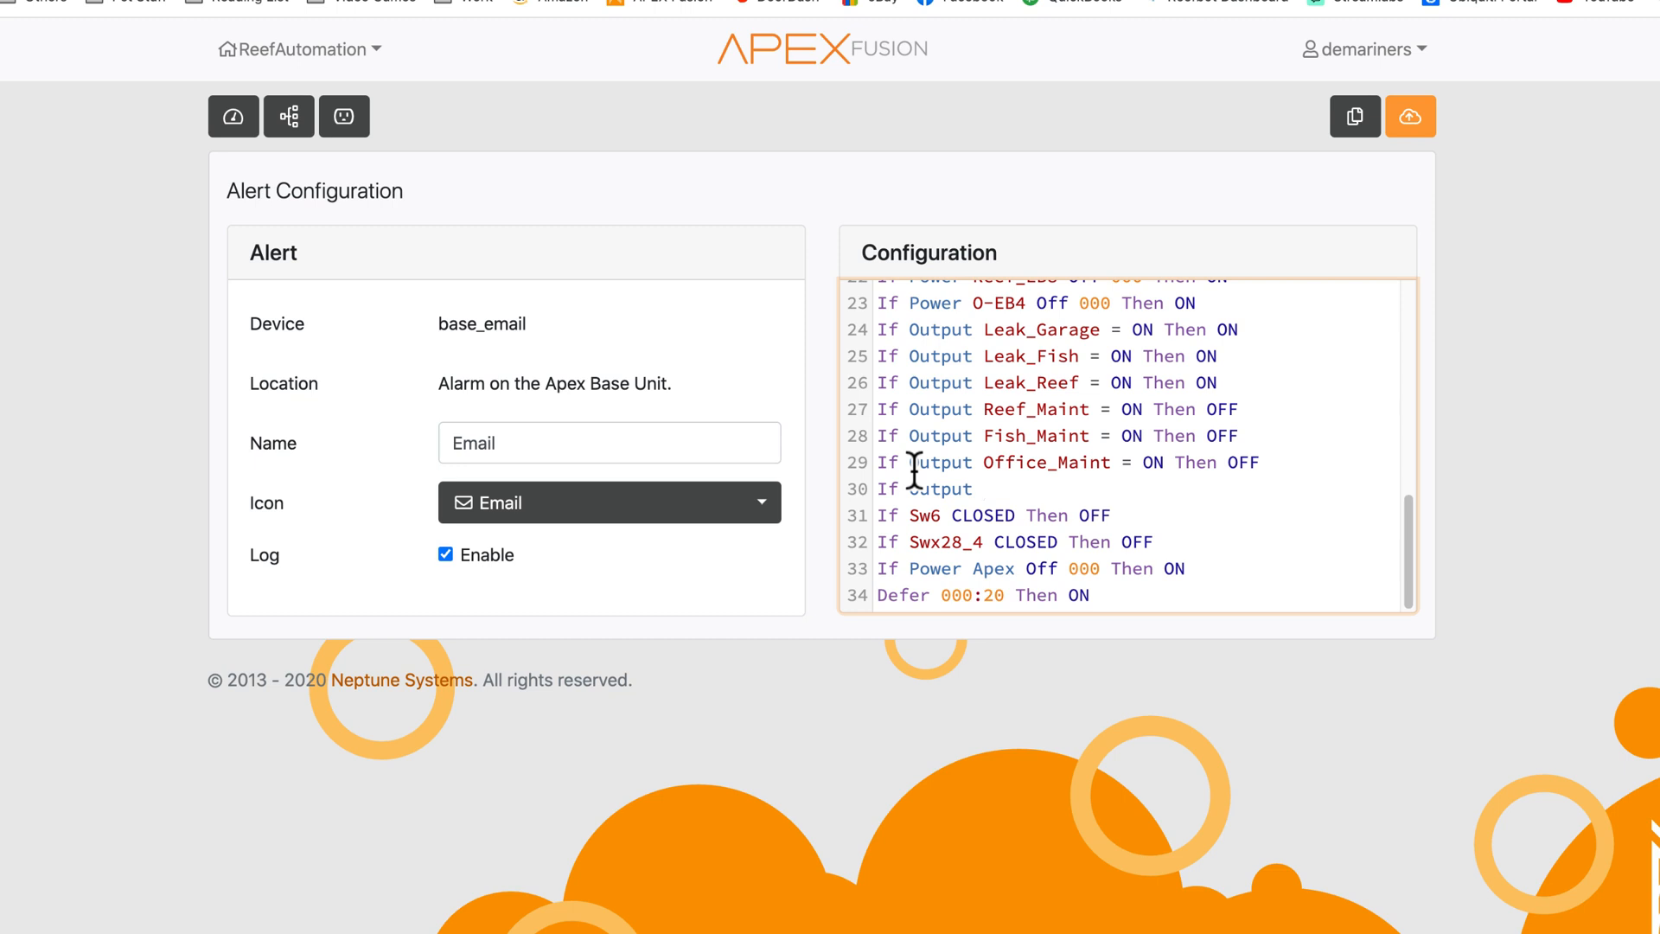
{"action": "type", "text": "Reef_P"}
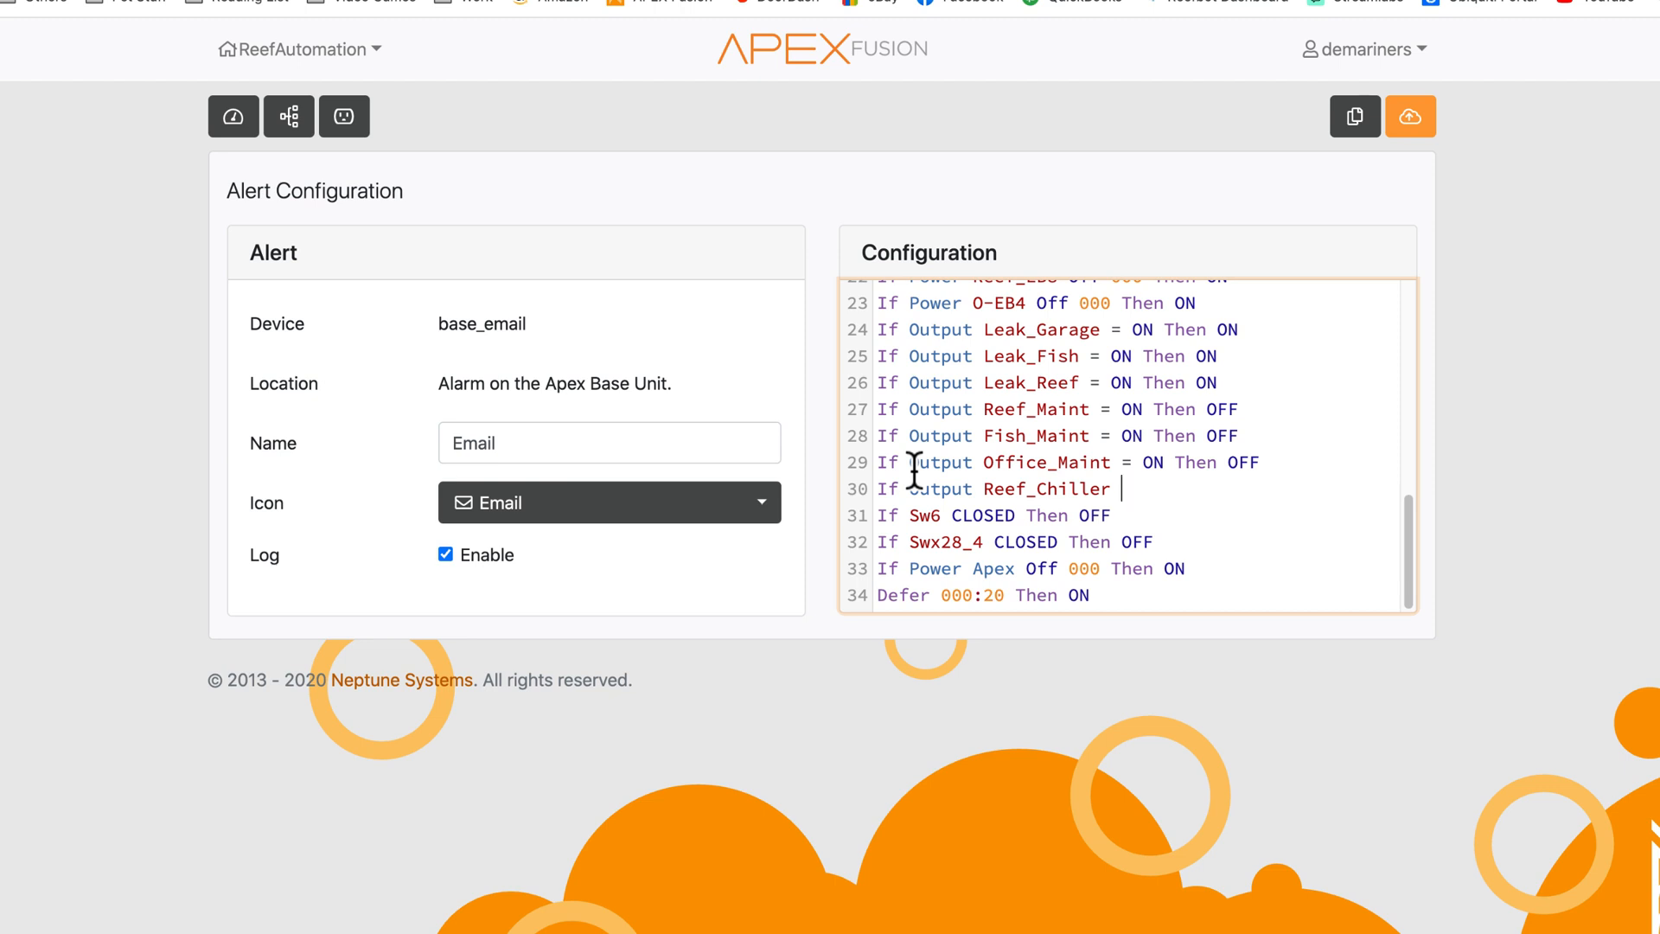
{"action": "type", "text": "Watts >"}
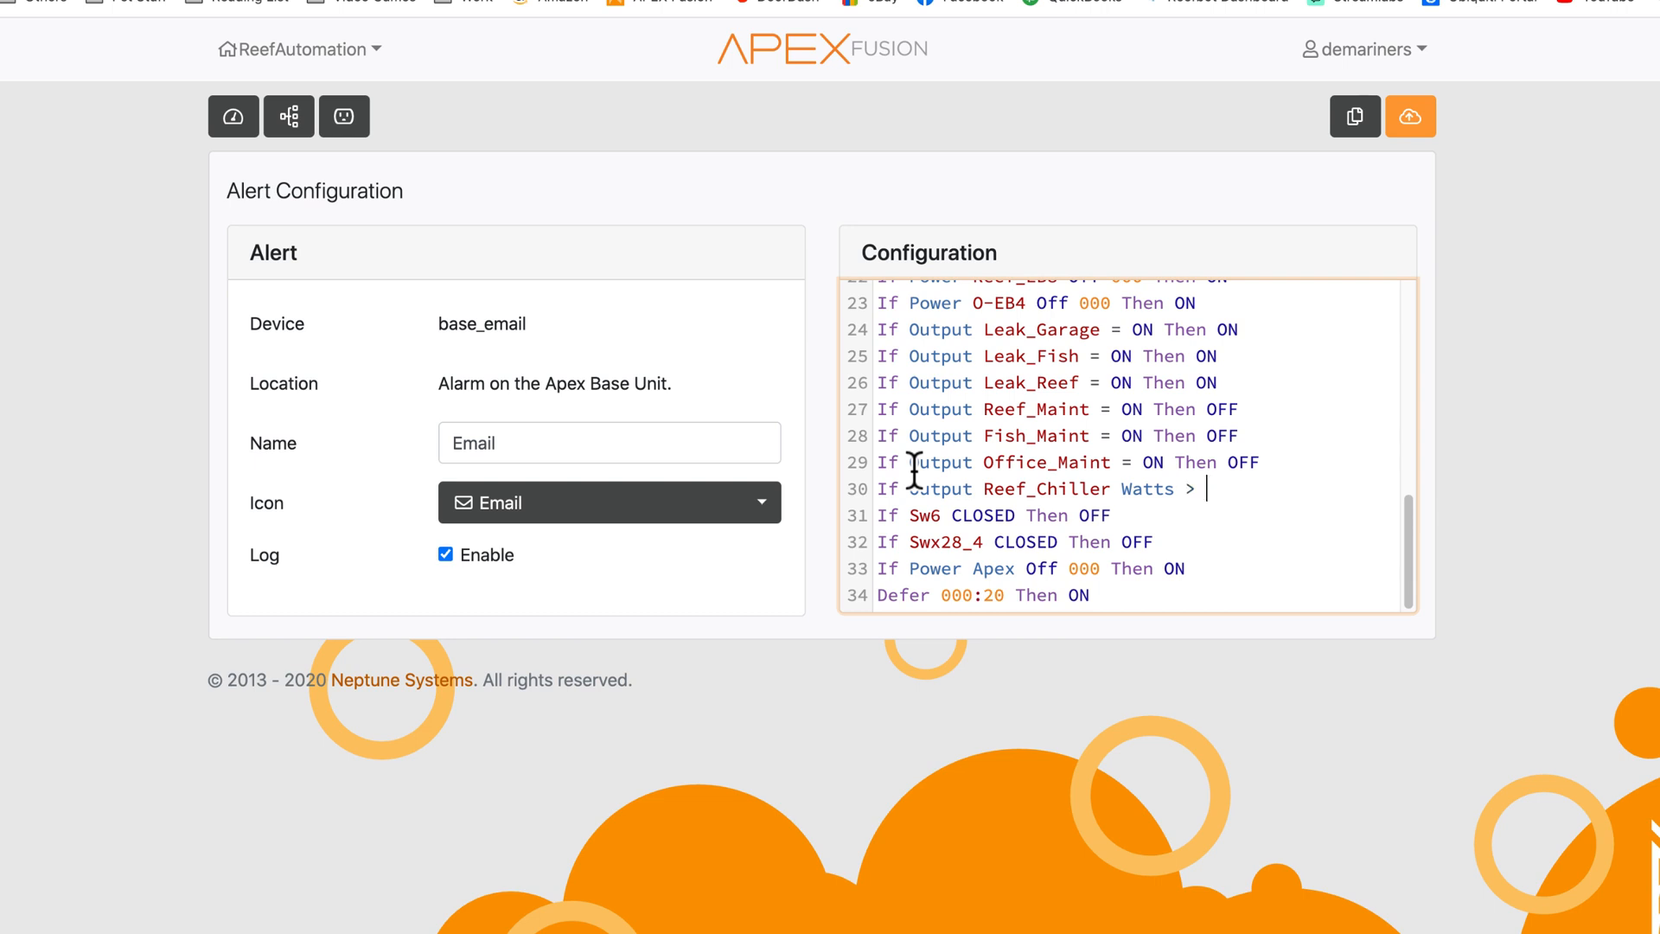
Finish the rule with '100 then ON', type the '< 10' Reef_Chiller rule, and fix the 'chuller' typo
{"action": "type", "text": "100 then ON"}
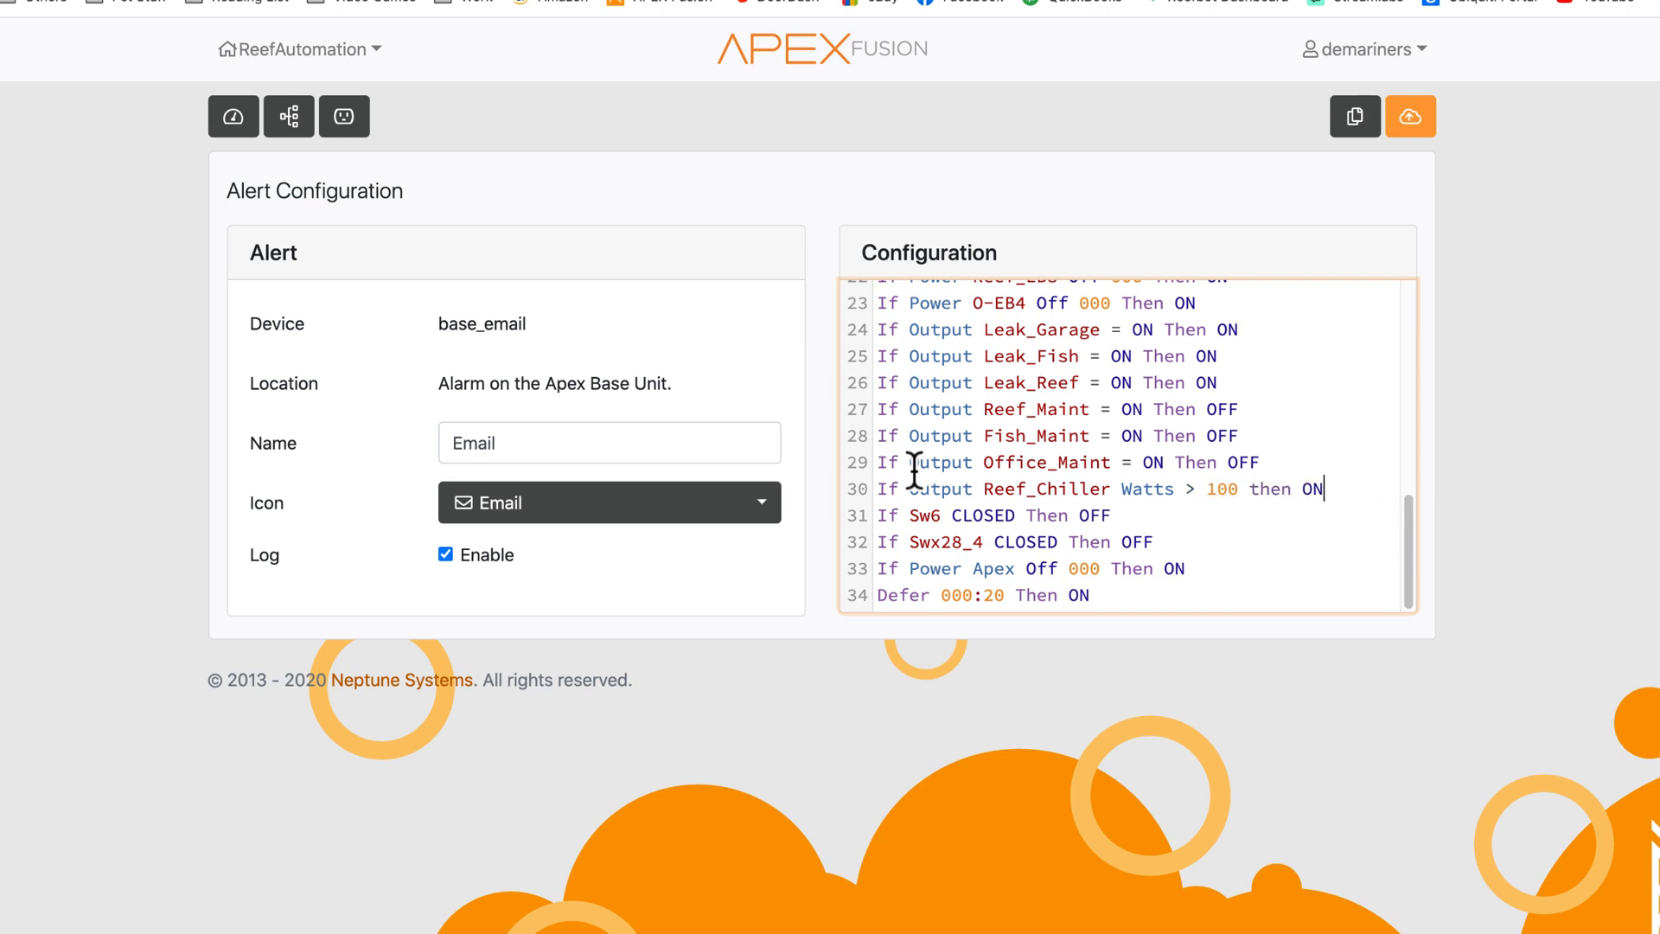
{"action": "type", "text": "output reef_"}
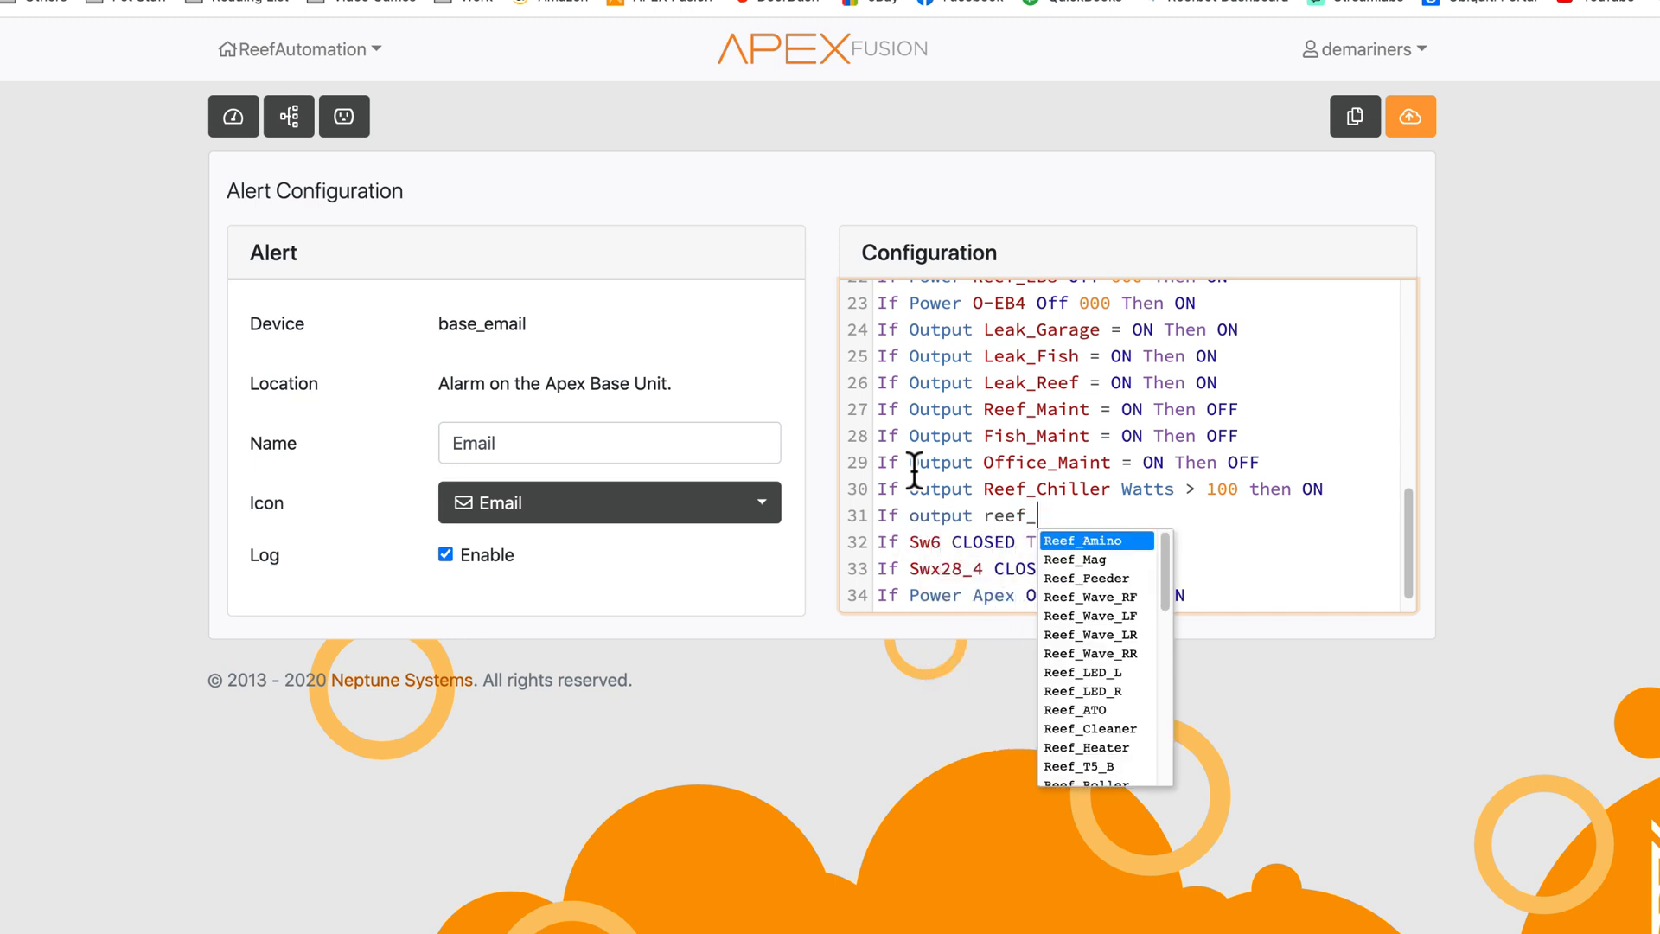
{"action": "type", "text": "chuller watts <"}
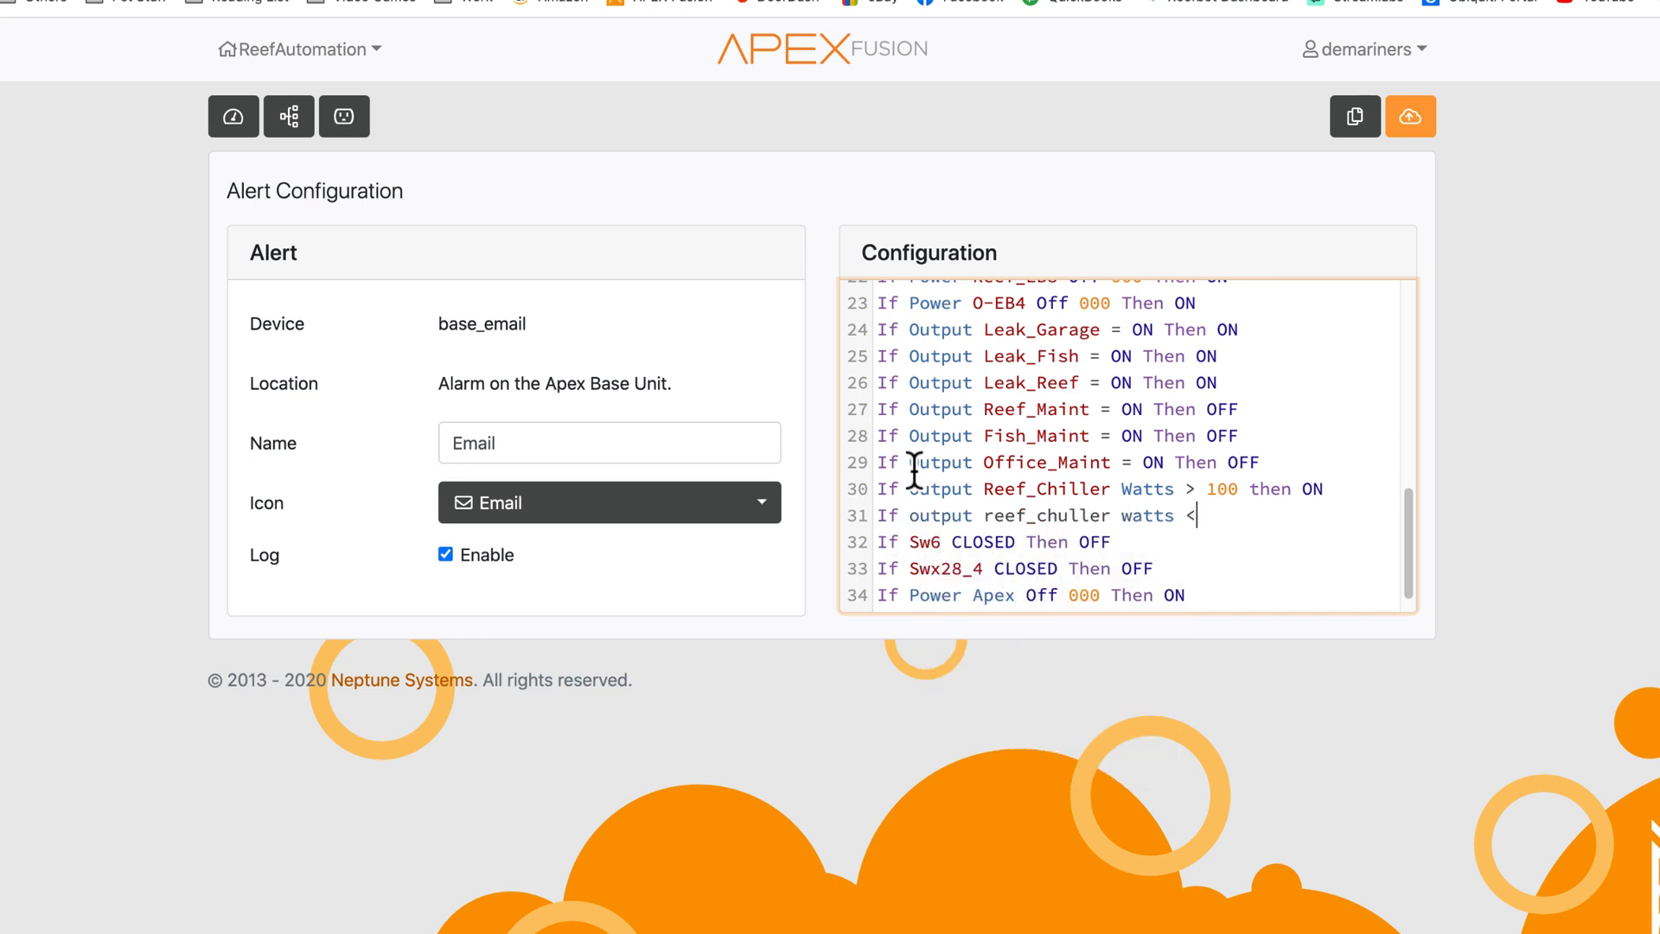
{"action": "type", "text": "10 then ON"}
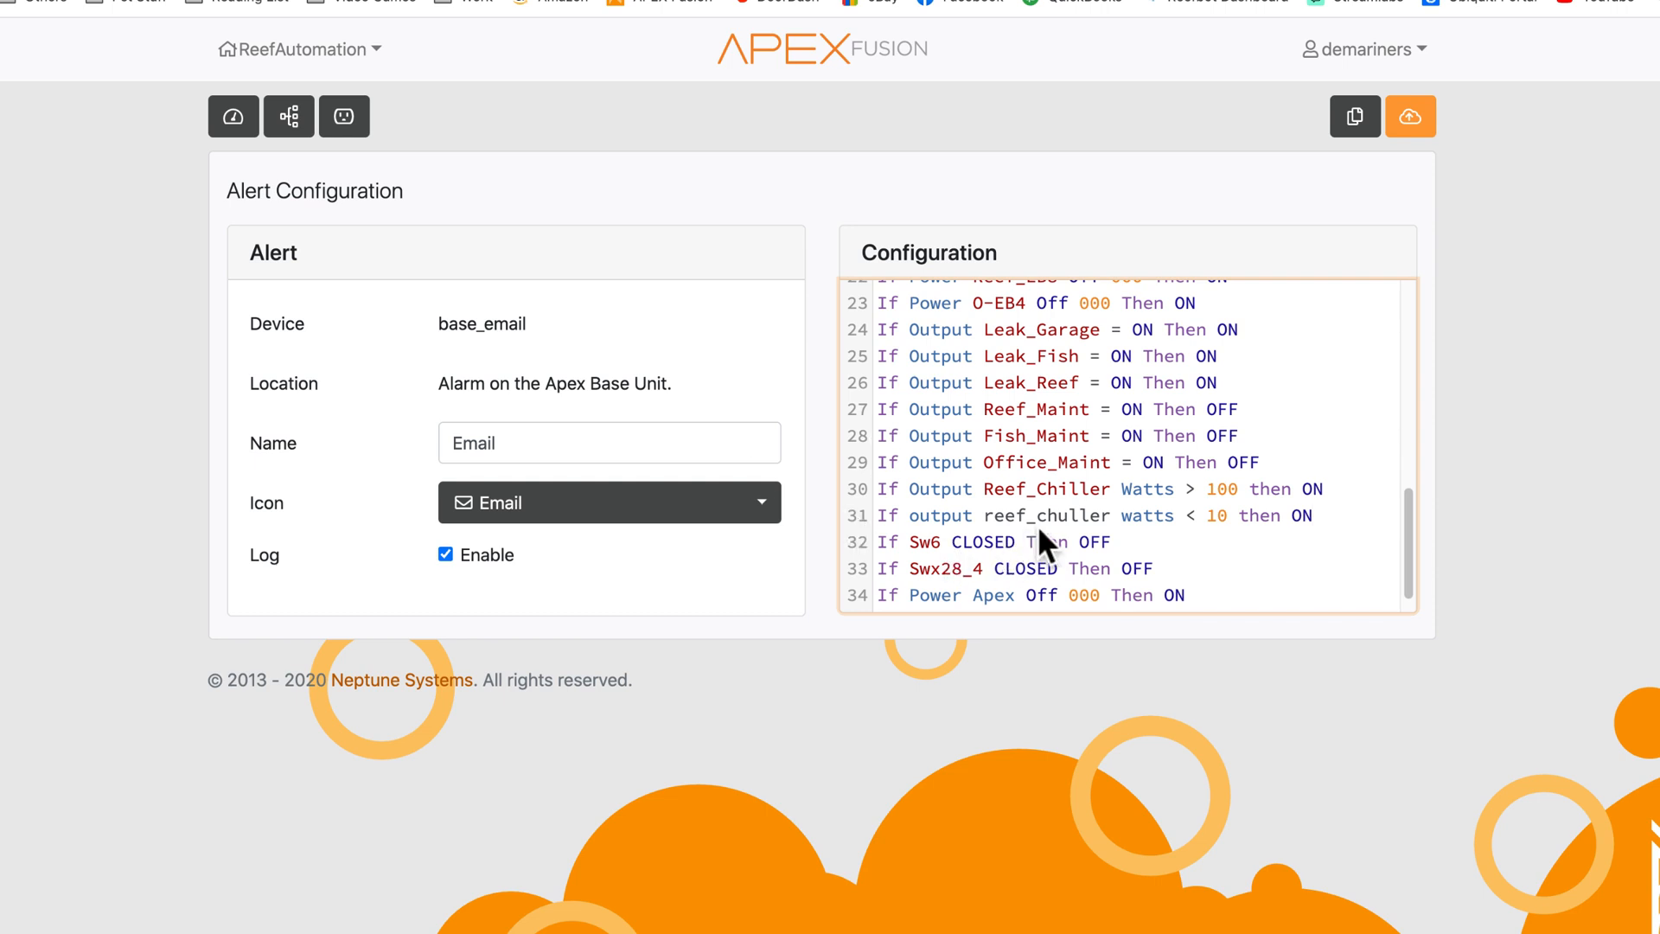
{"action": "left_click", "coordinate": [1058, 516]}
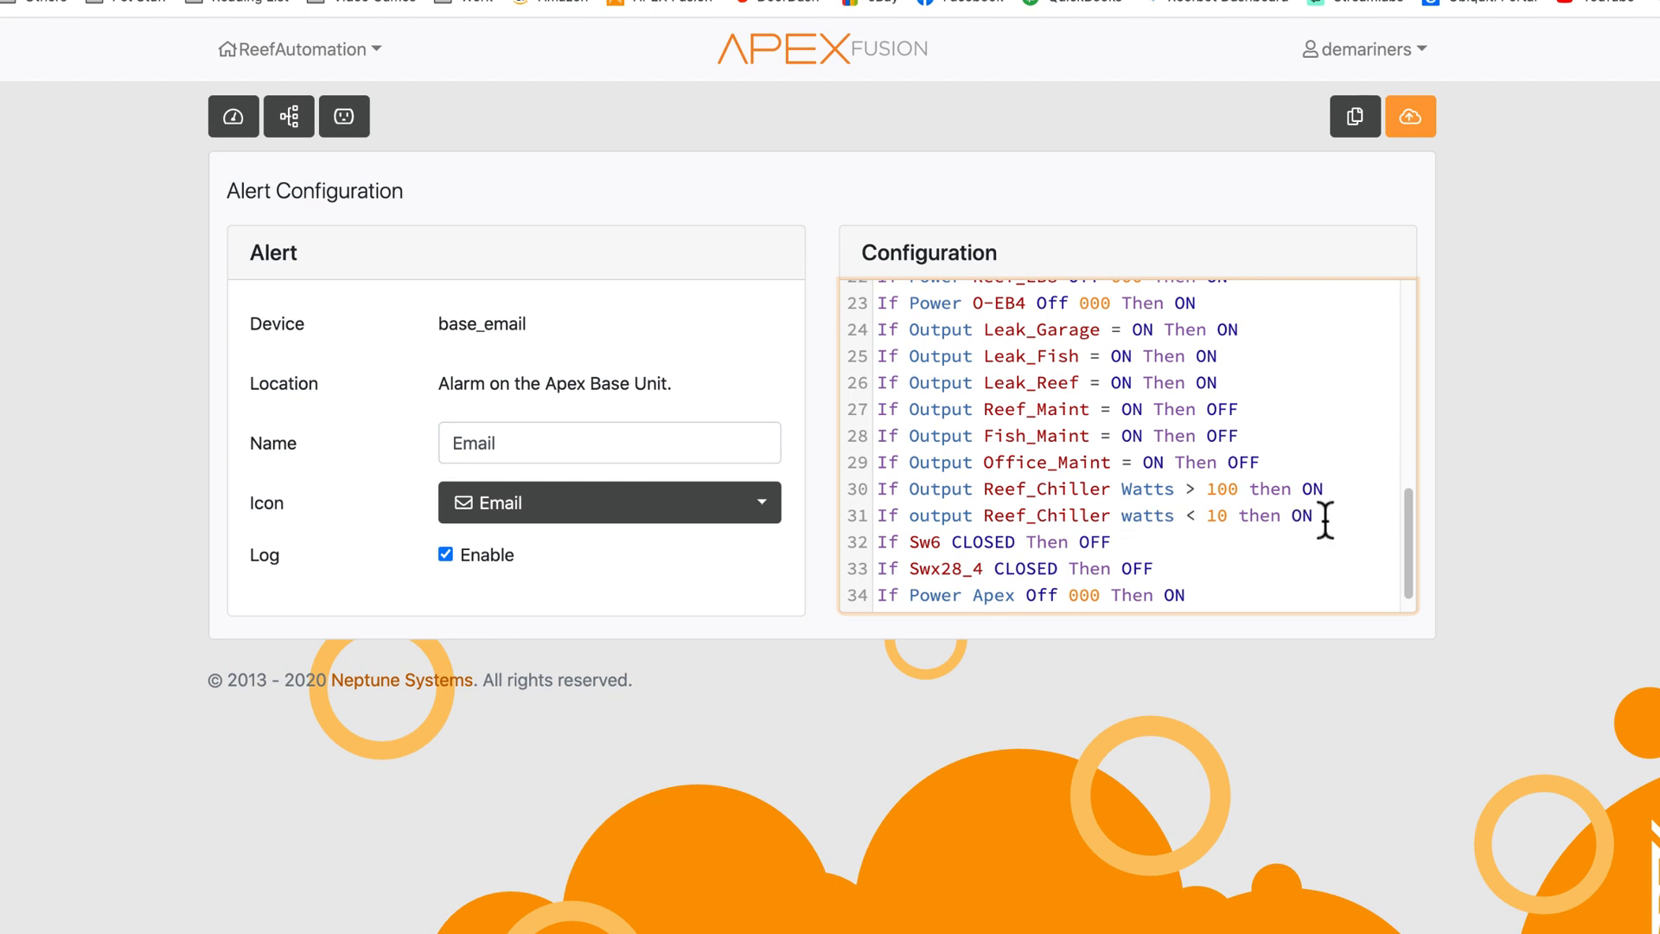
{"action": "left_click_drag", "start_coordinate": [1323, 516], "coordinate": [916, 488]}
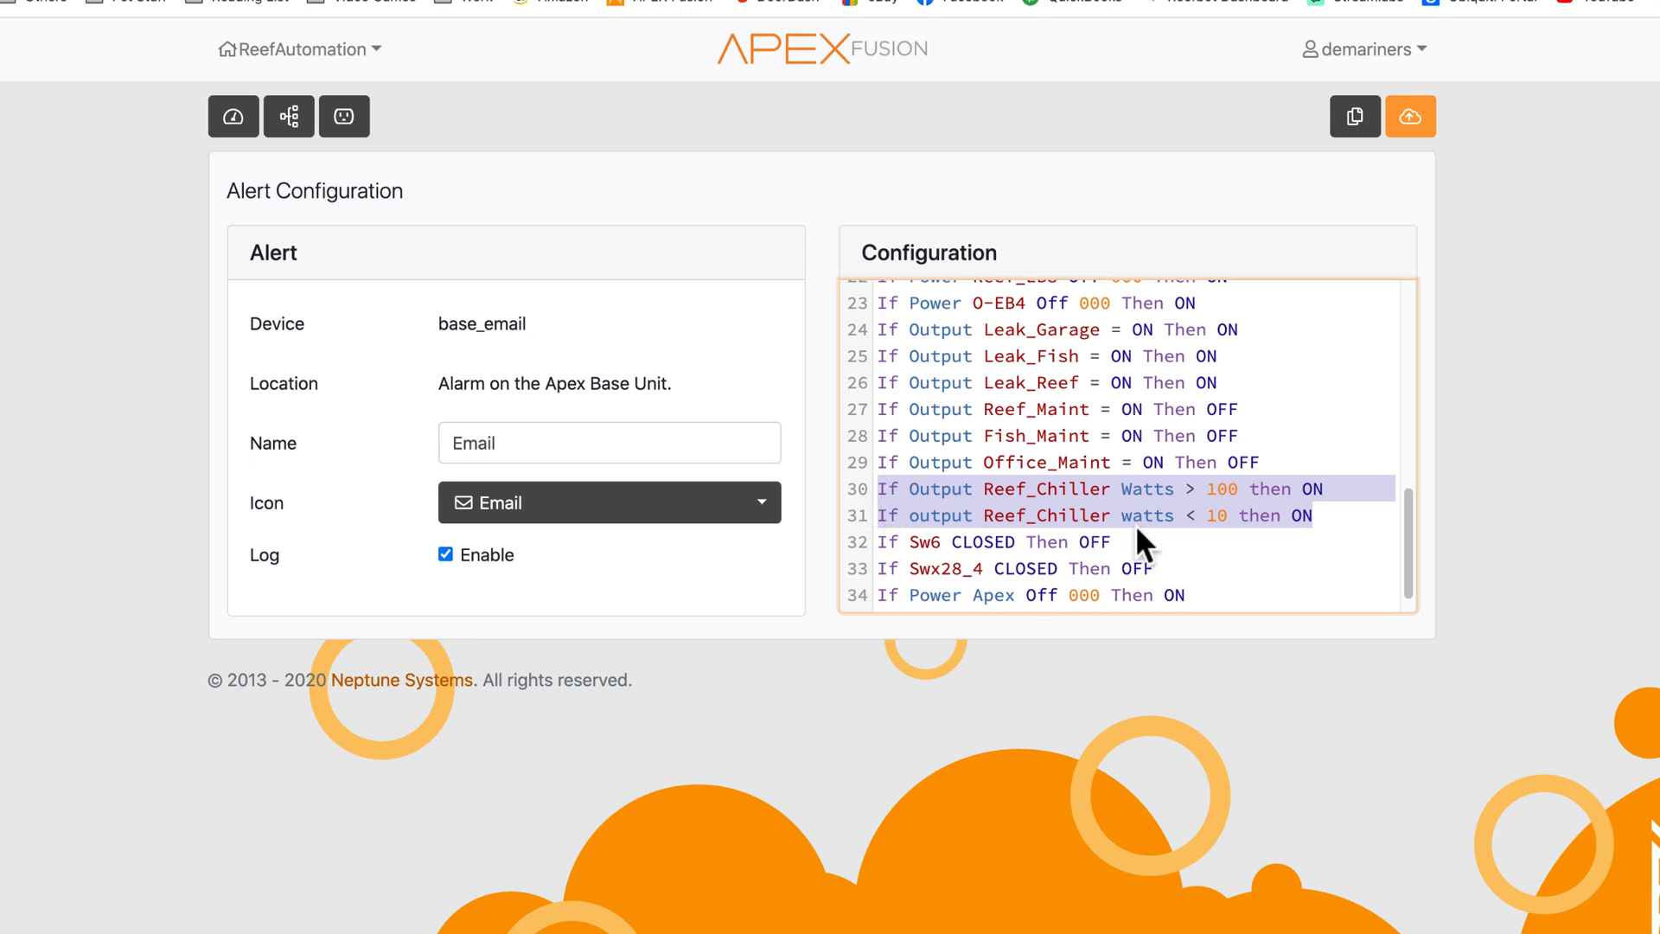
{"action": "mouse_move", "coordinate": [1315, 517]}
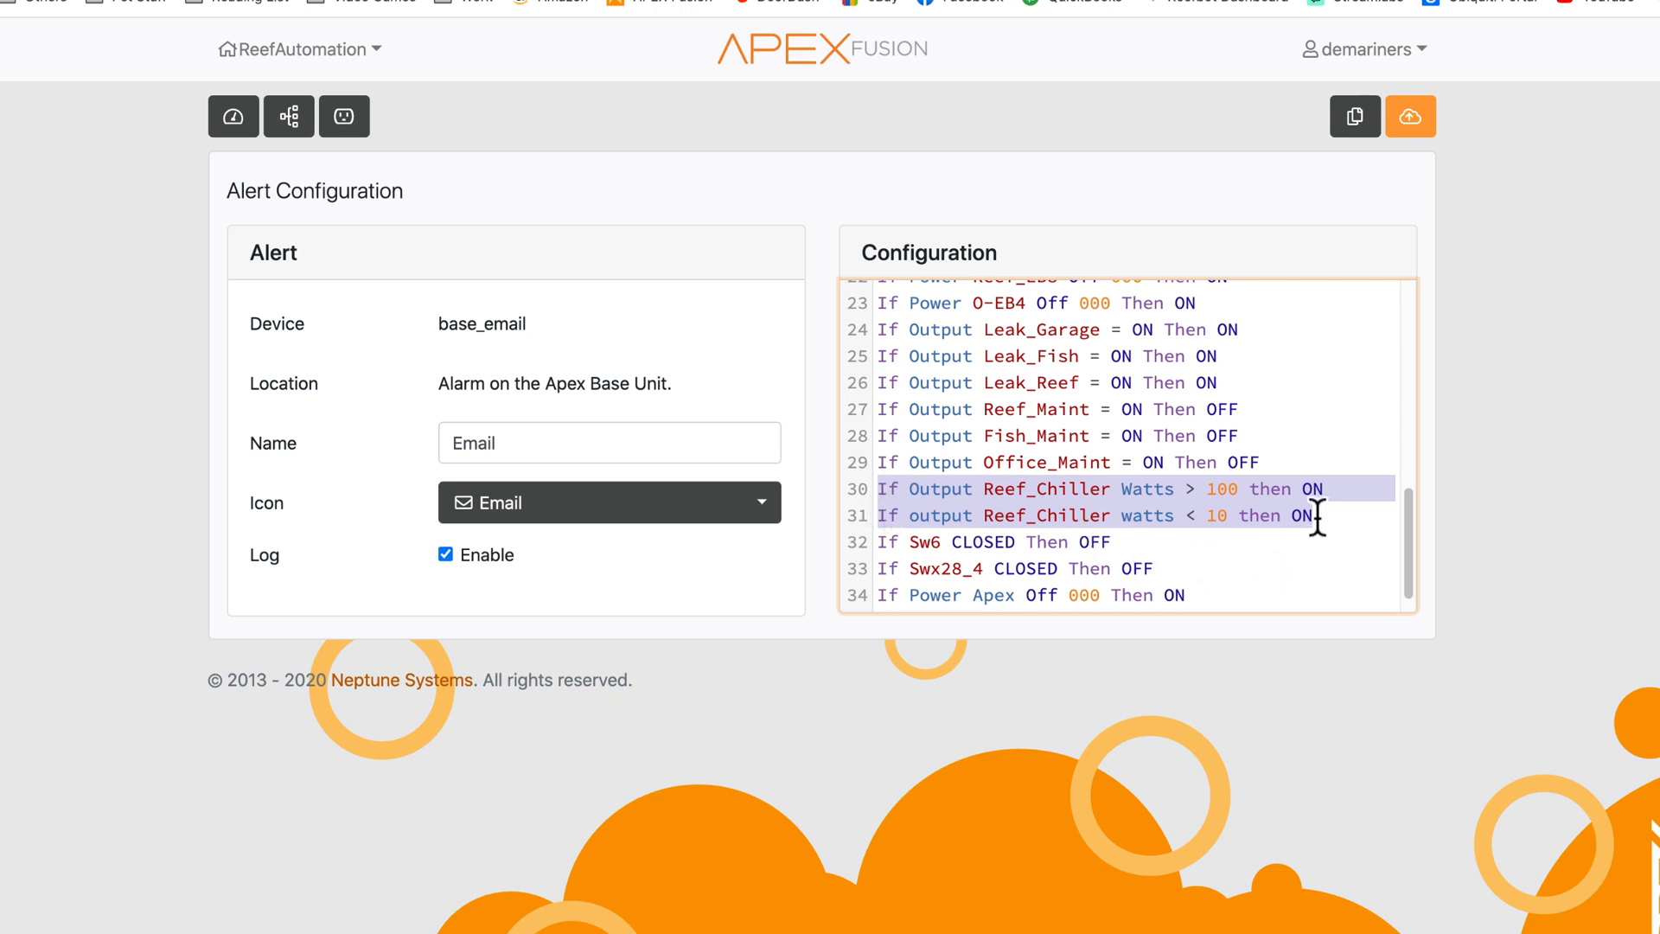